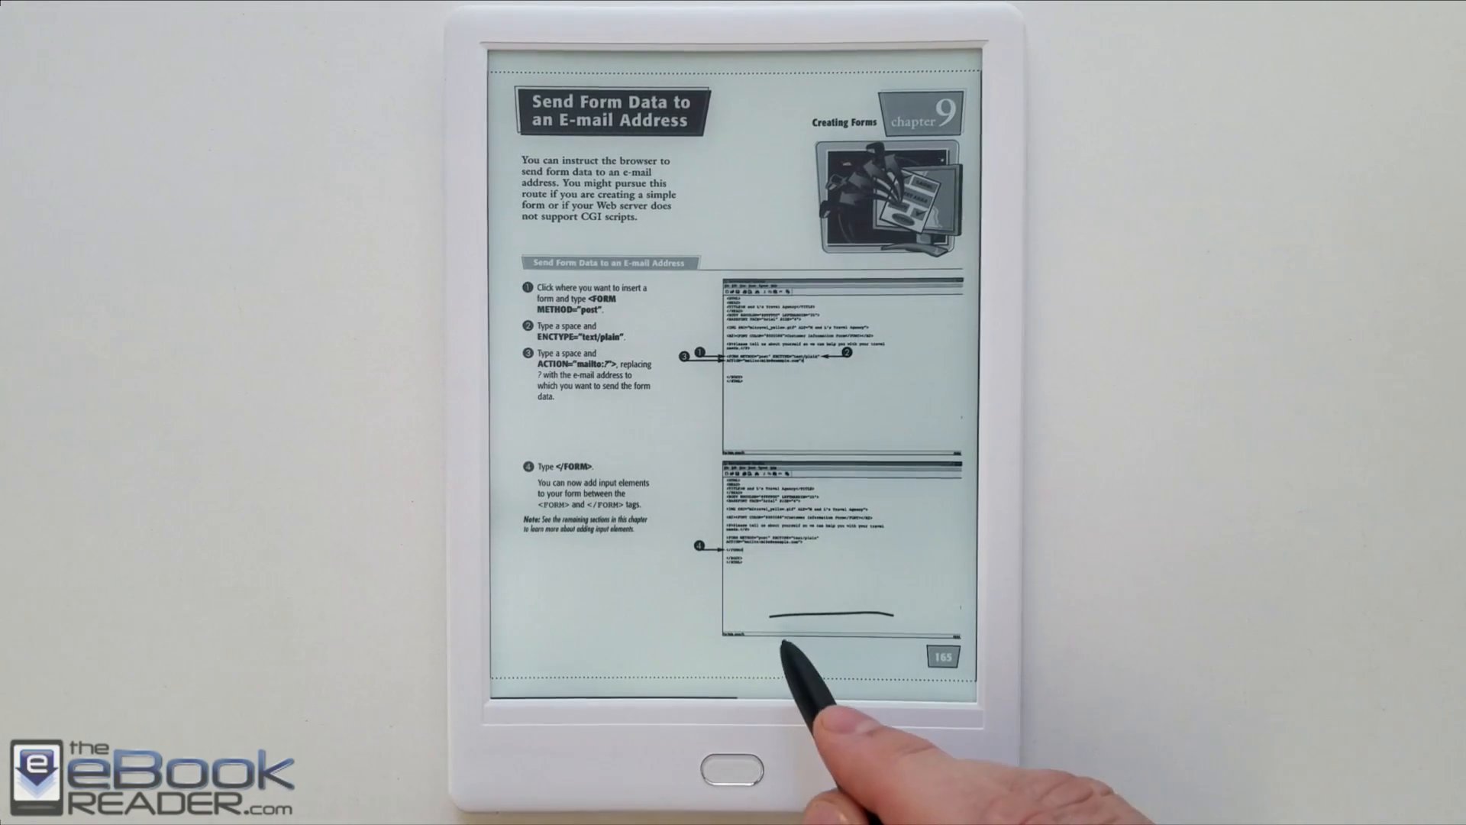
Move to the annotated page and show the Greyscale and Brightness sliders to adjust greyscale
{"action": "left_click_drag", "start_coordinate": [767, 617], "coordinate": [832, 557]}
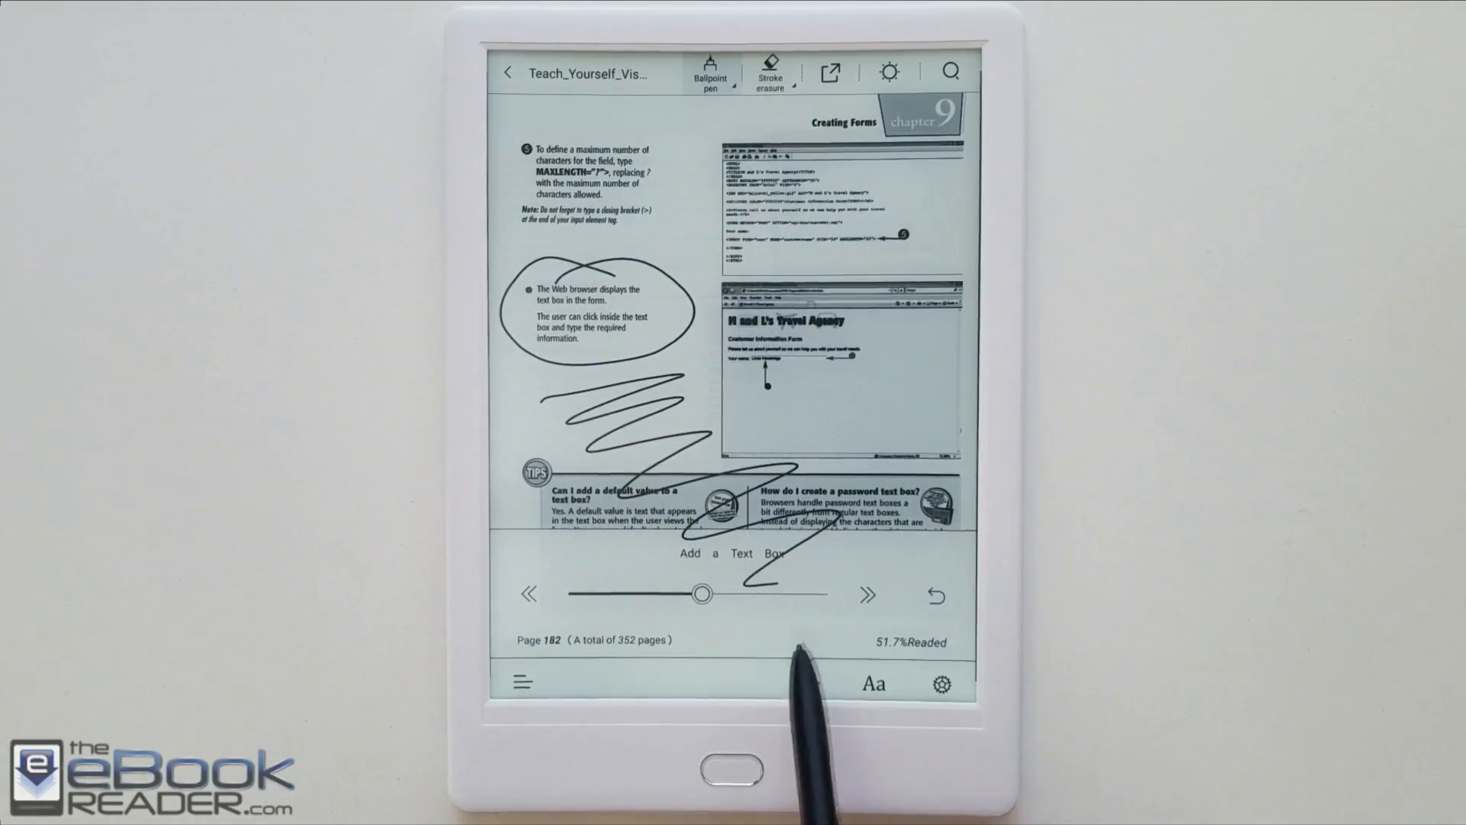
{"action": "left_click", "coordinate": [871, 682]}
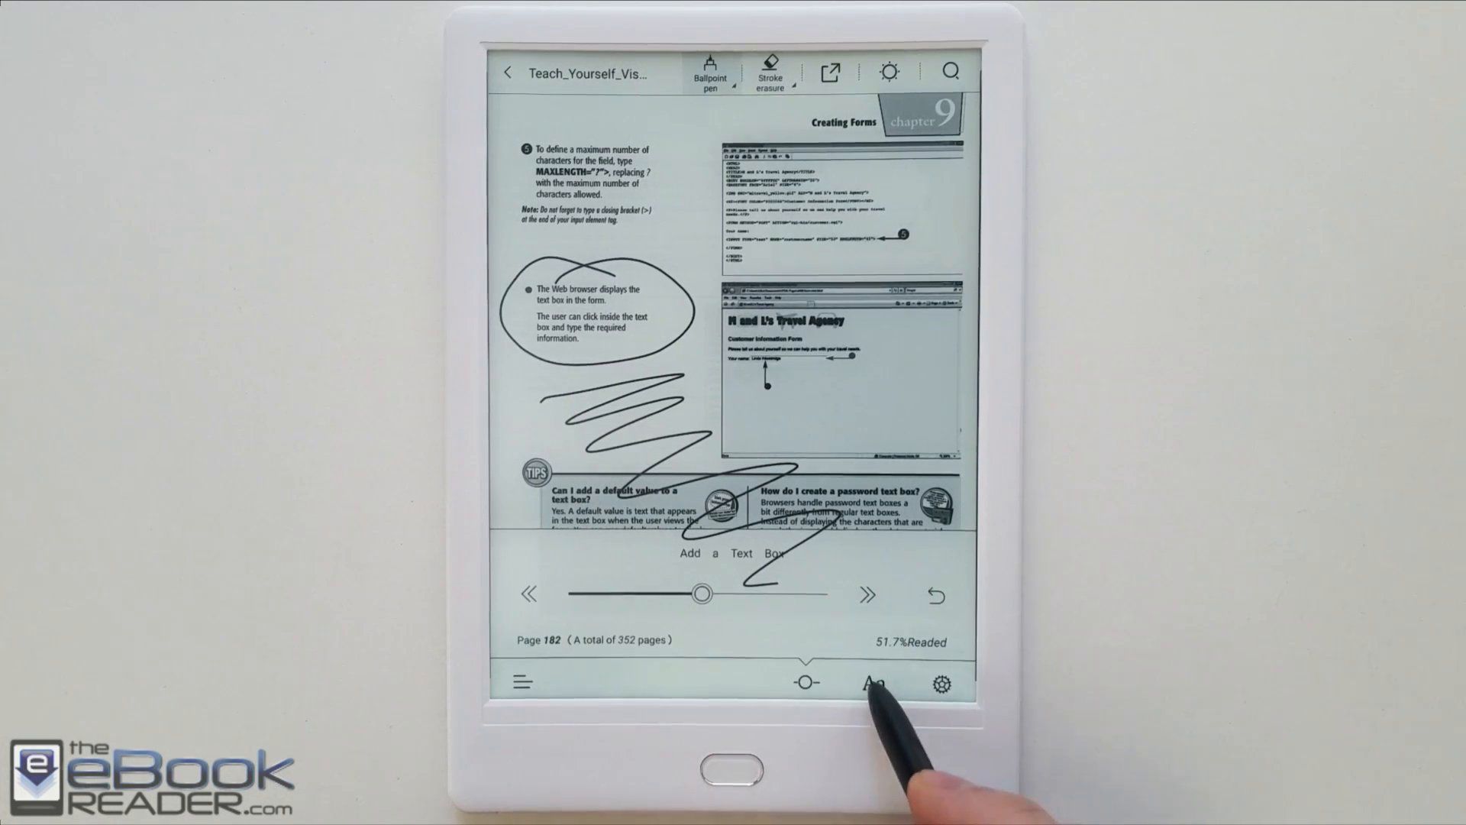
{"action": "left_click", "coordinate": [872, 683]}
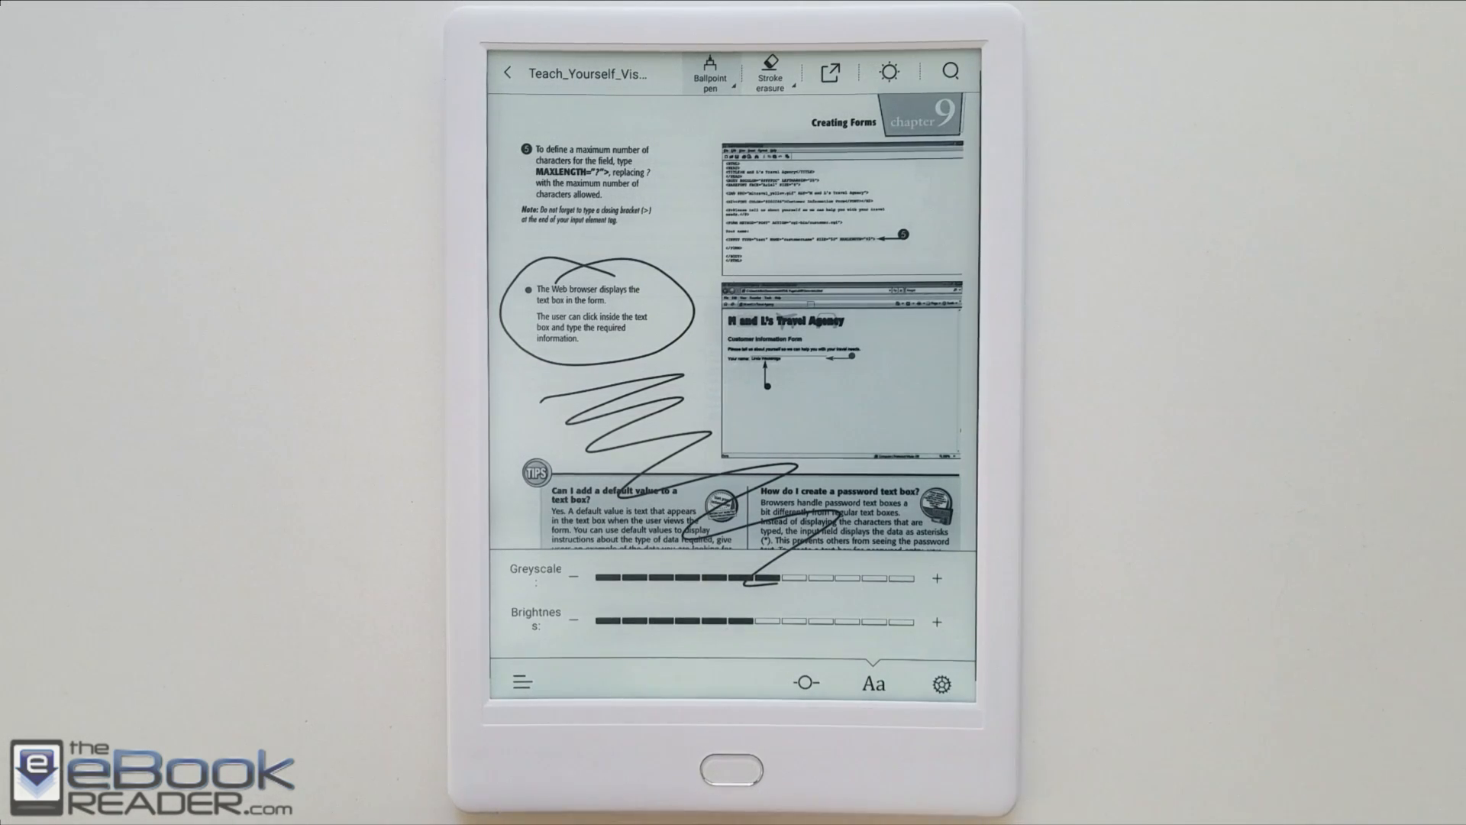
{"action": "left_click", "coordinate": [709, 73]}
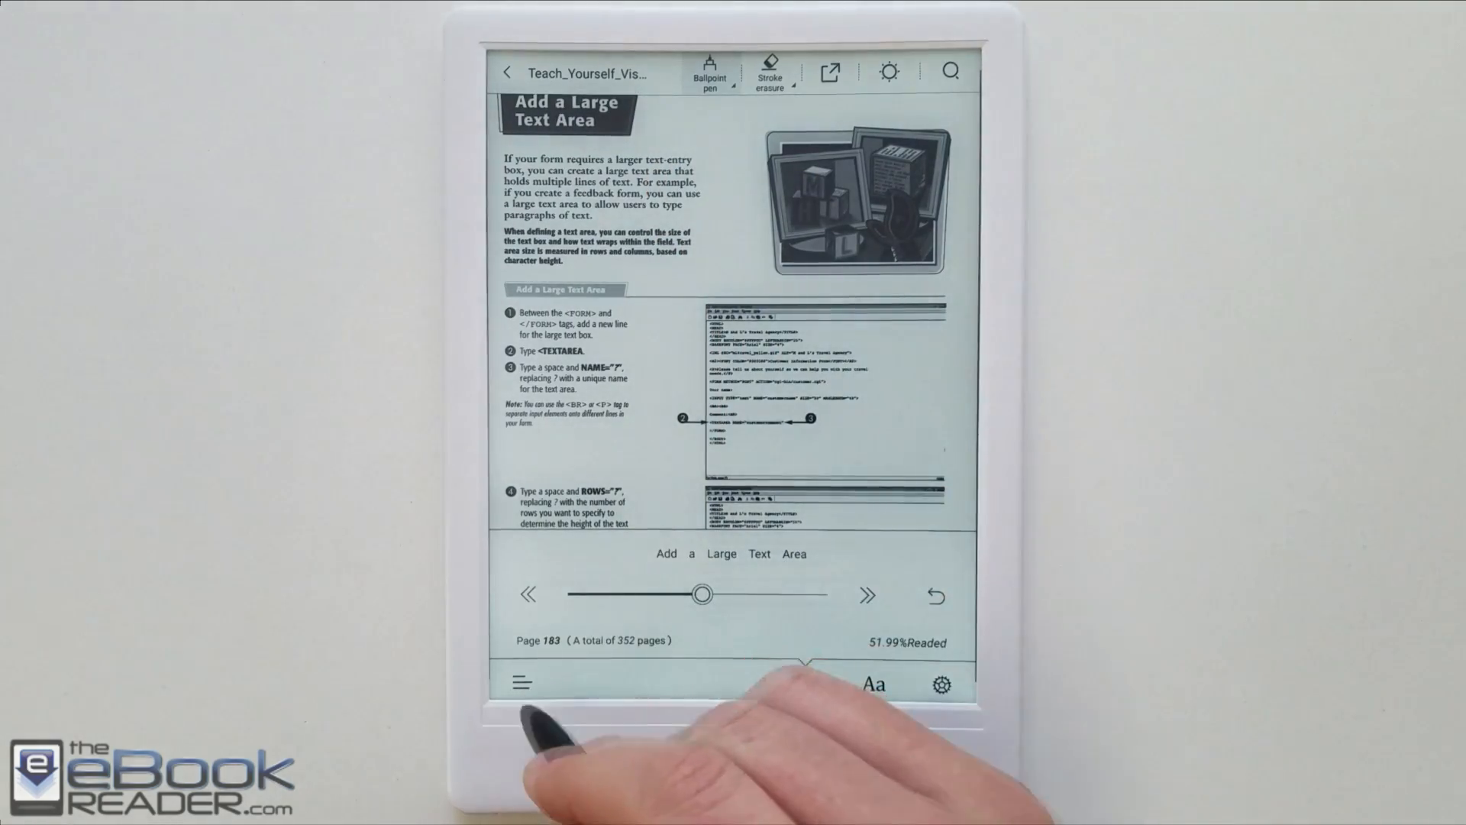
View the Catalog contents and handwriting-tab note thumbnails, then return to the check box page
{"action": "left_click", "coordinate": [521, 683]}
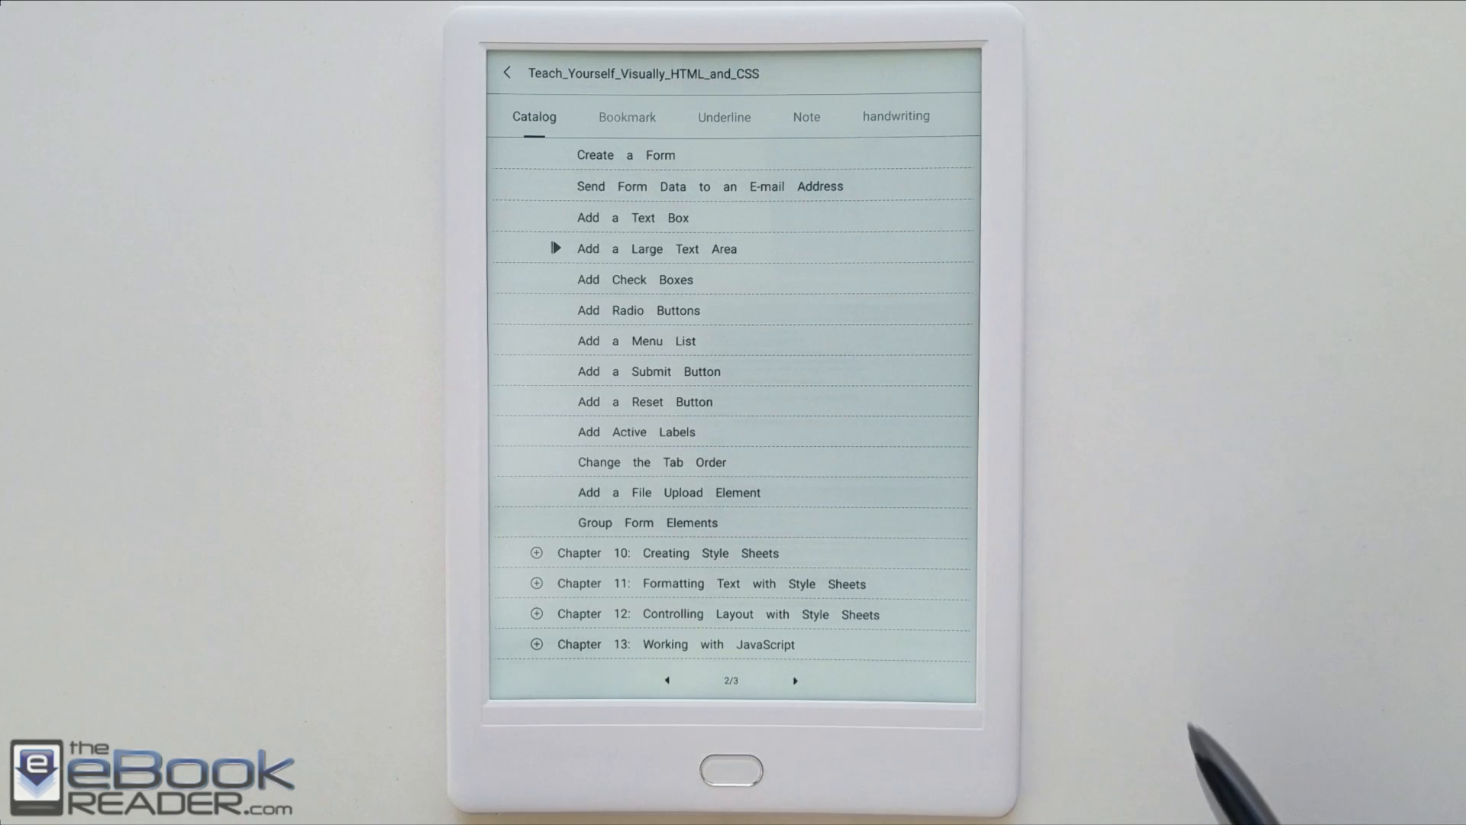
{"action": "left_click", "coordinate": [895, 116]}
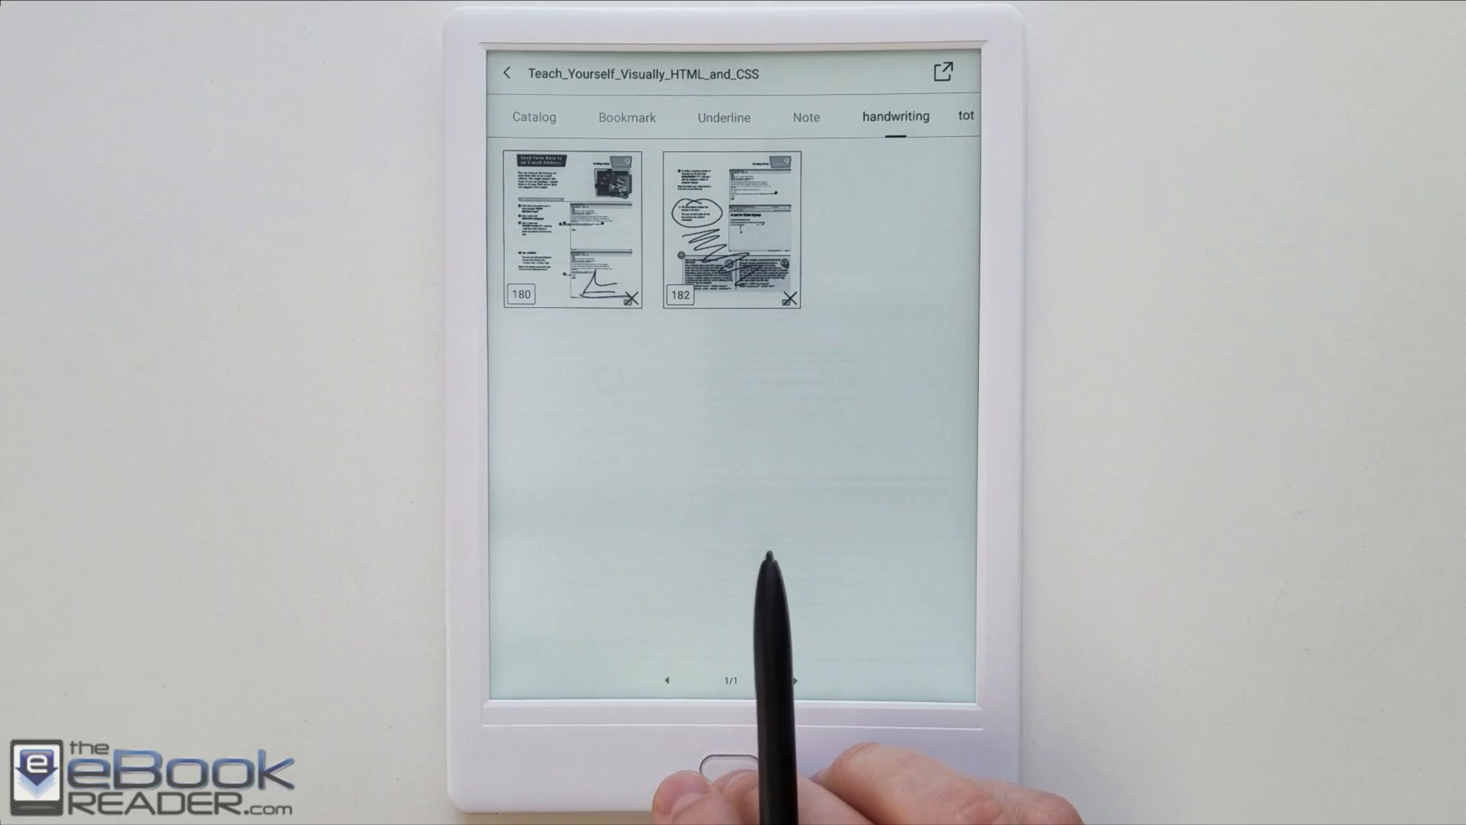
{"action": "left_click", "coordinate": [730, 229]}
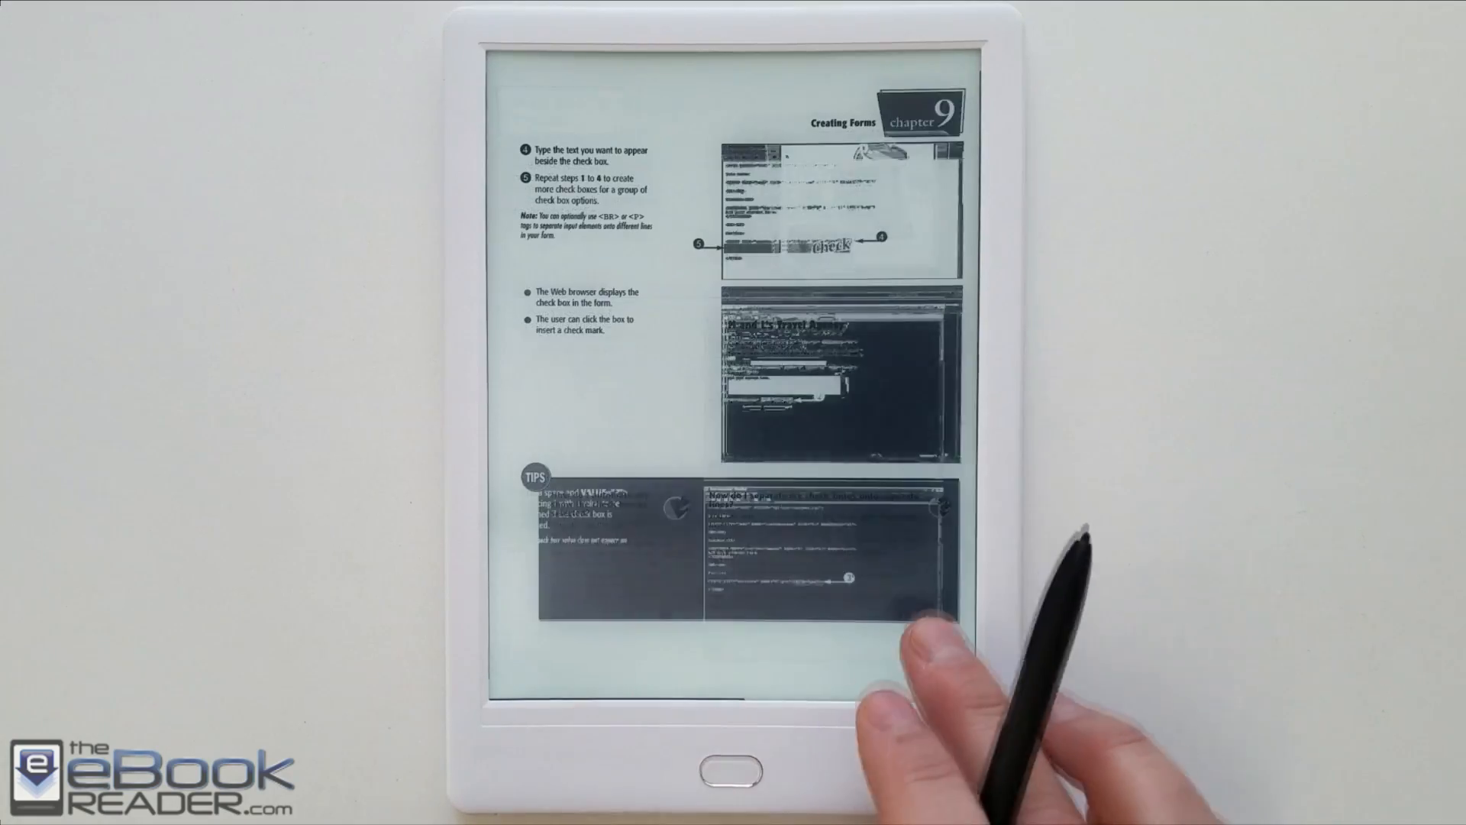
Turn to the Add Radio Buttons page, then switch to the Pro Tools reference guide
{"action": "scroll", "scroll_direction": "left", "scroll_amount": 3}
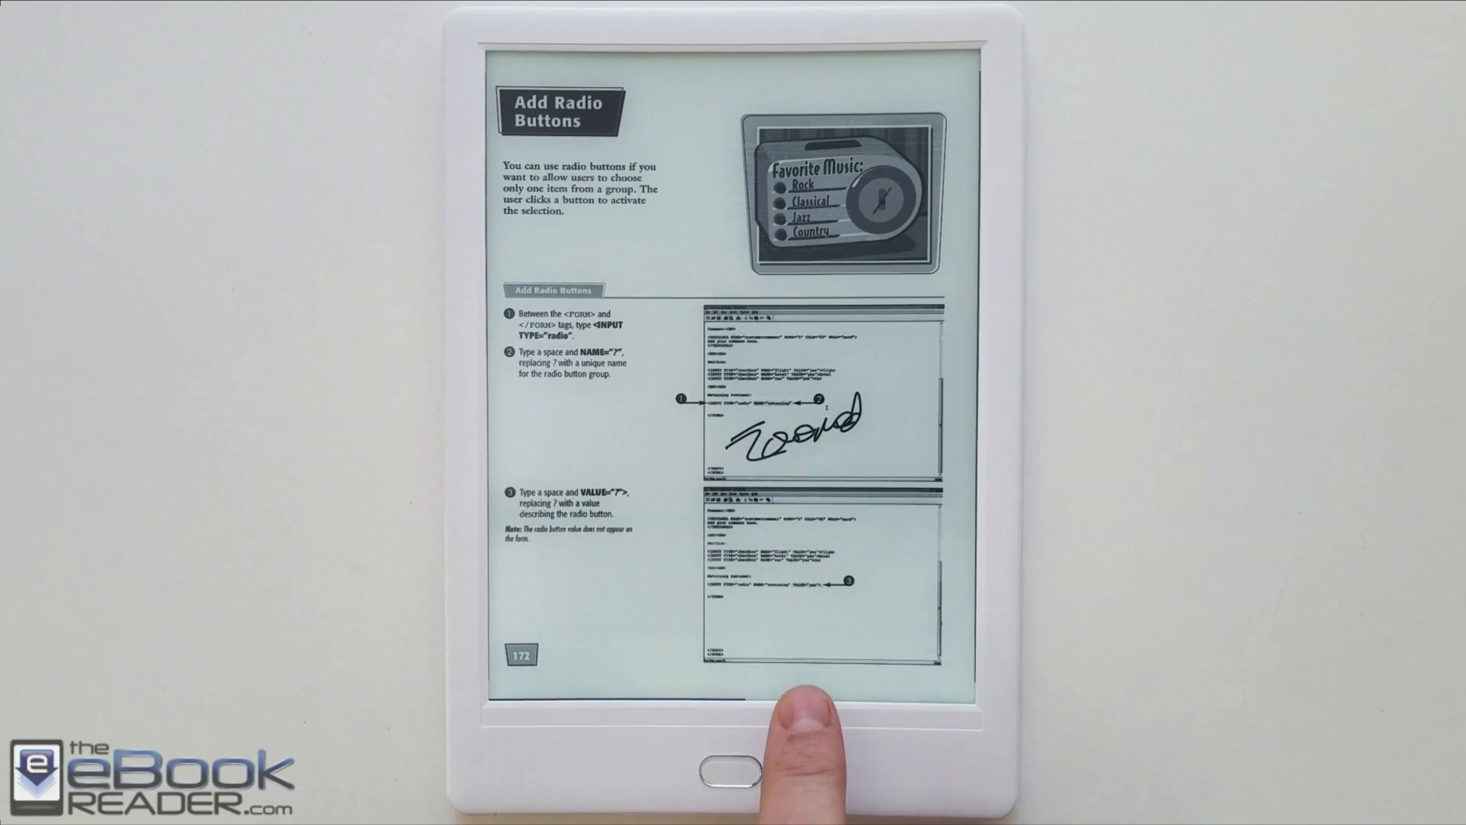
{"action": "left_click", "coordinate": [729, 767]}
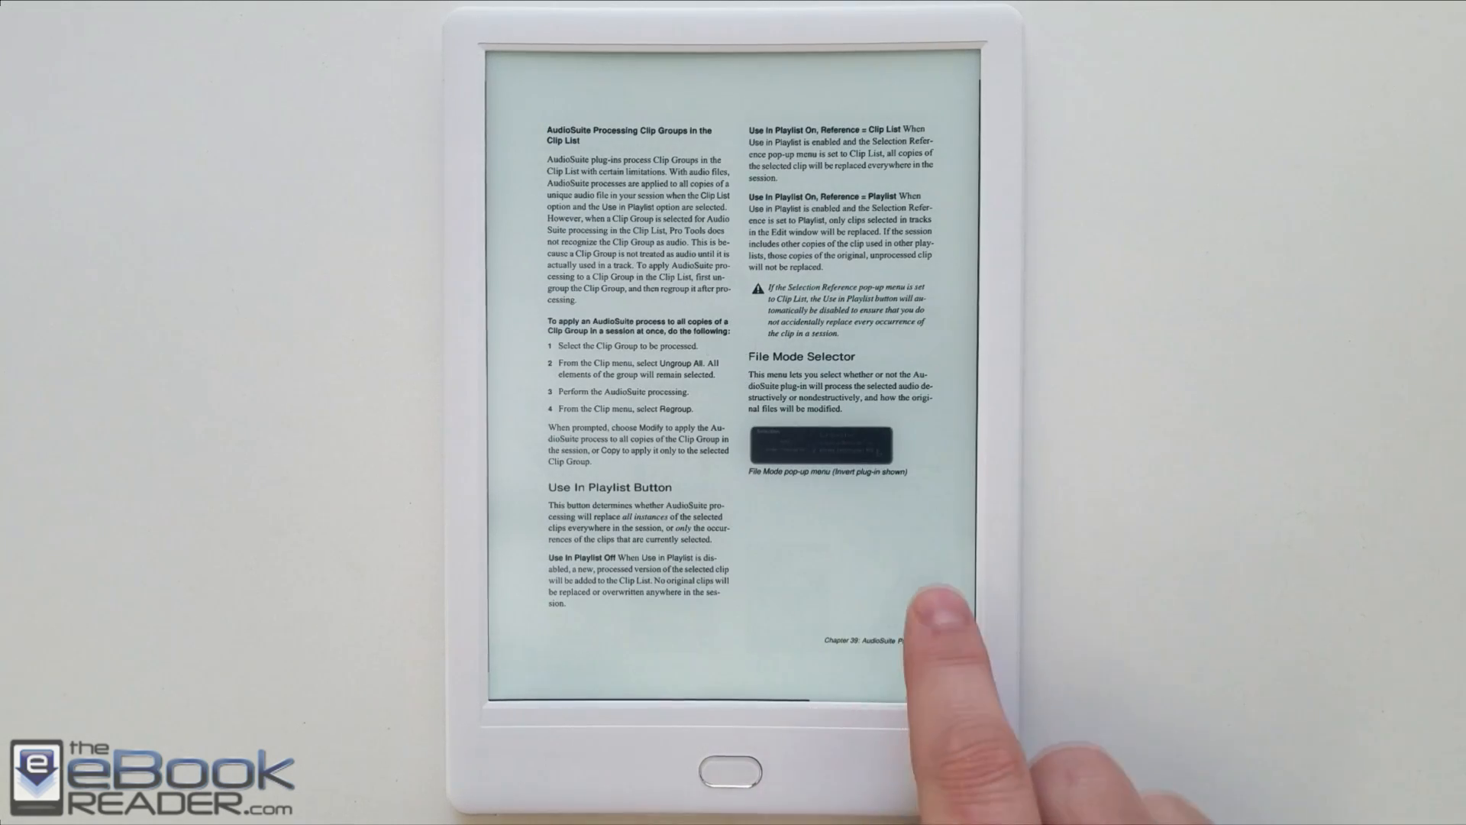
Choose the 2×2 four-panel split layout and continue to positioning the split lines
{"action": "left_click", "coordinate": [925, 598]}
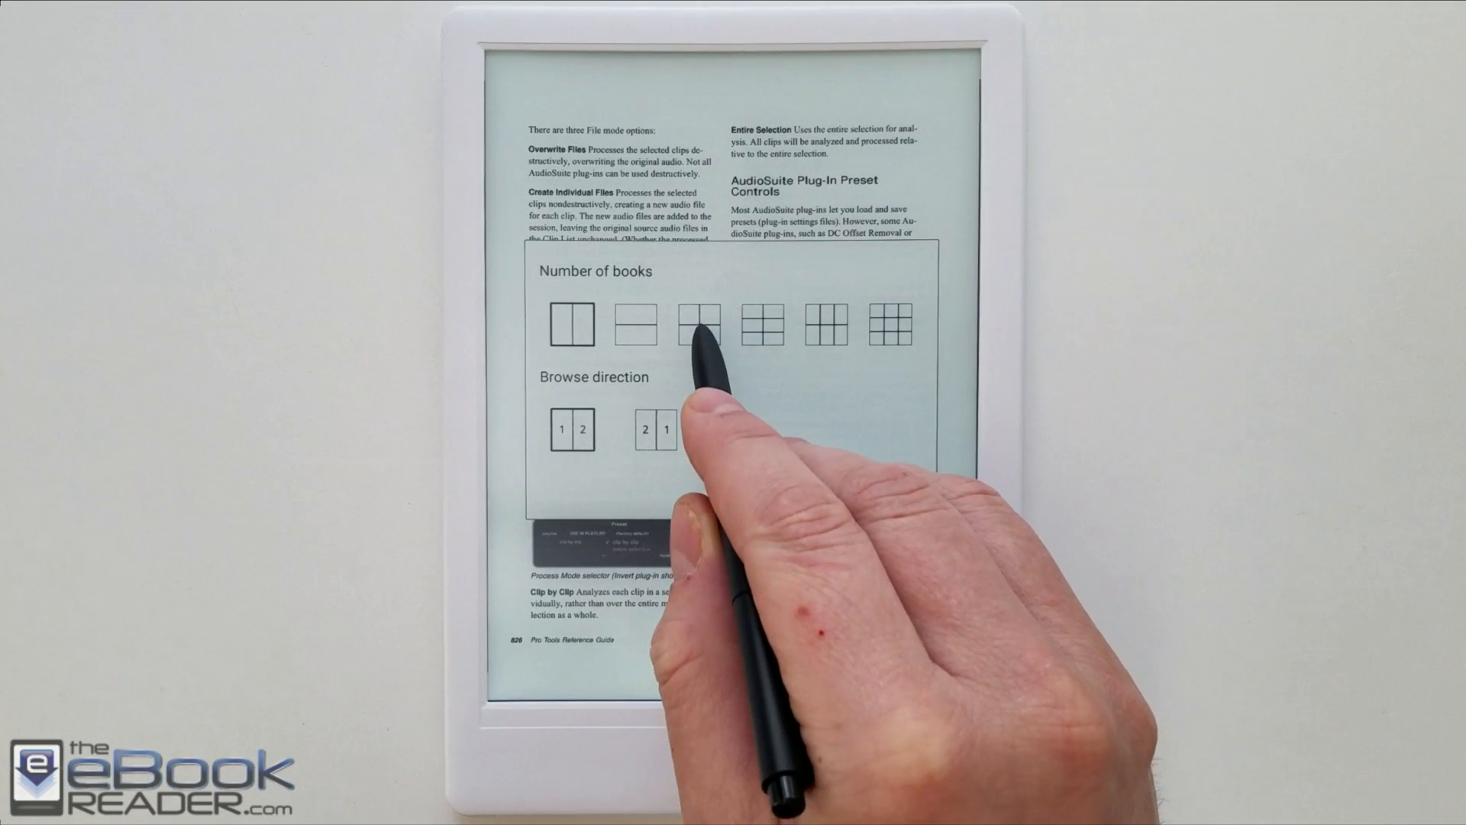
{"action": "left_click", "coordinate": [697, 325]}
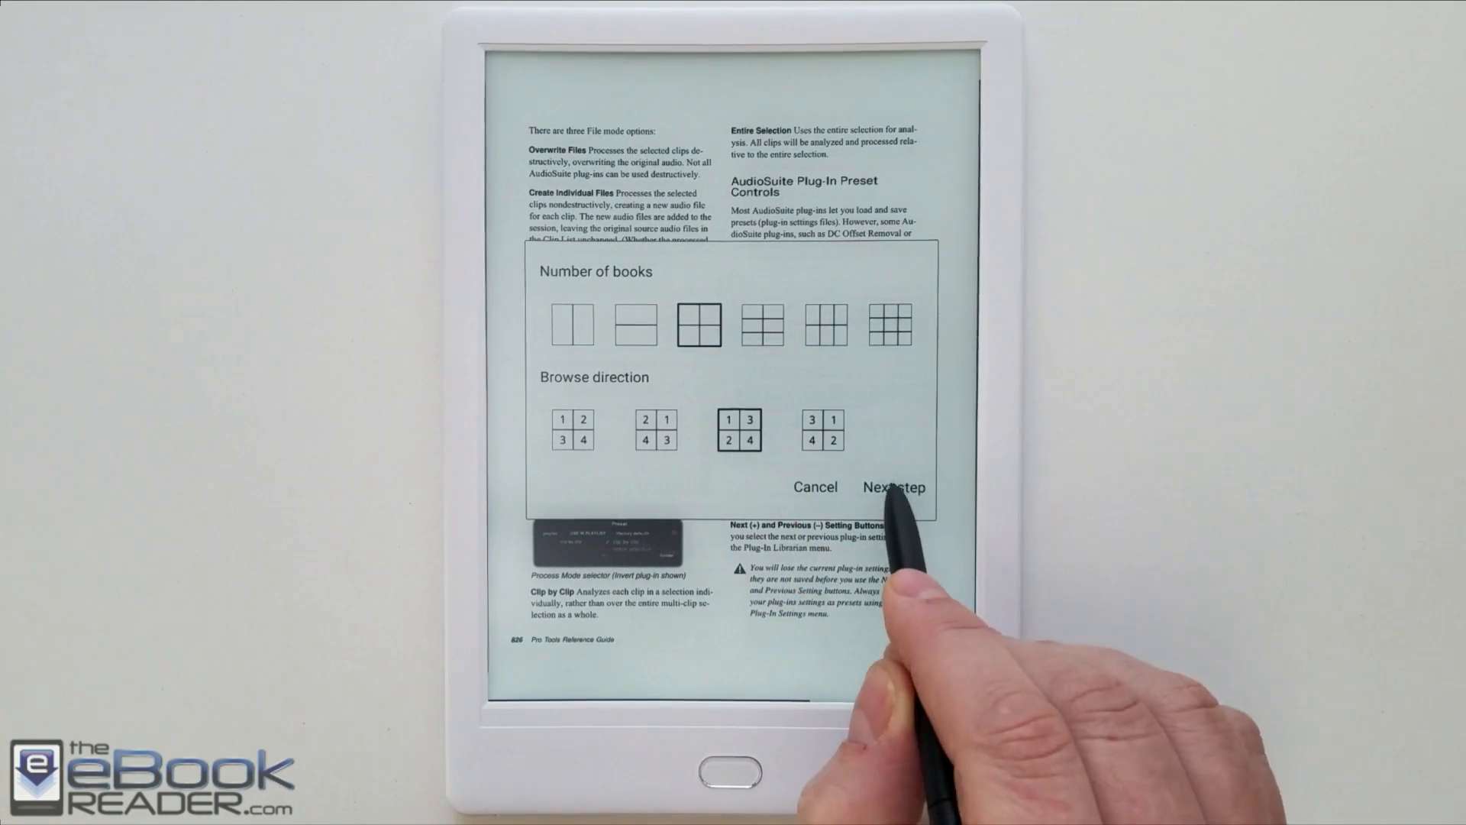
{"action": "left_click", "coordinate": [893, 487]}
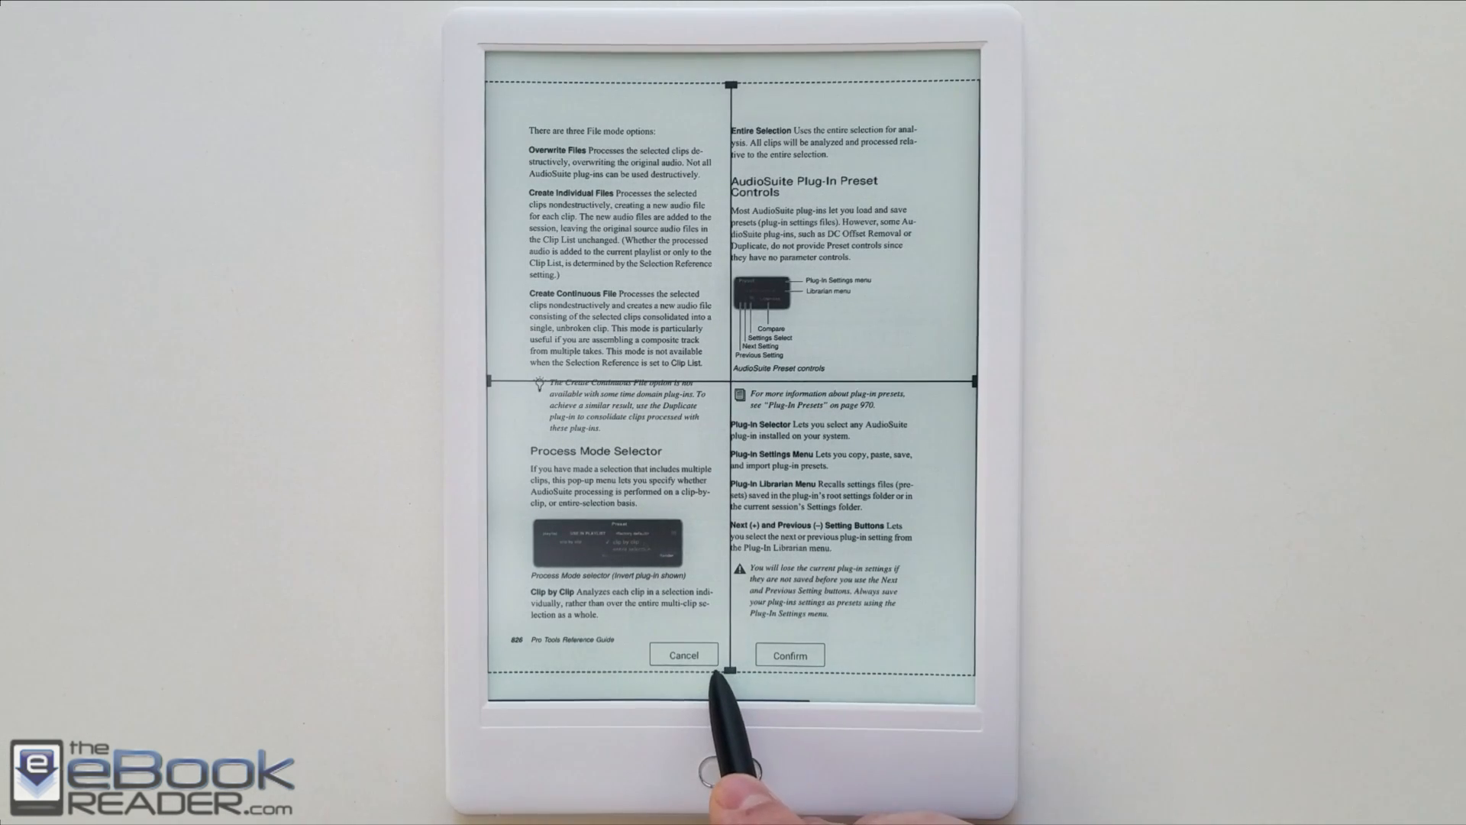
{"action": "mouse_move", "coordinate": [705, 607]}
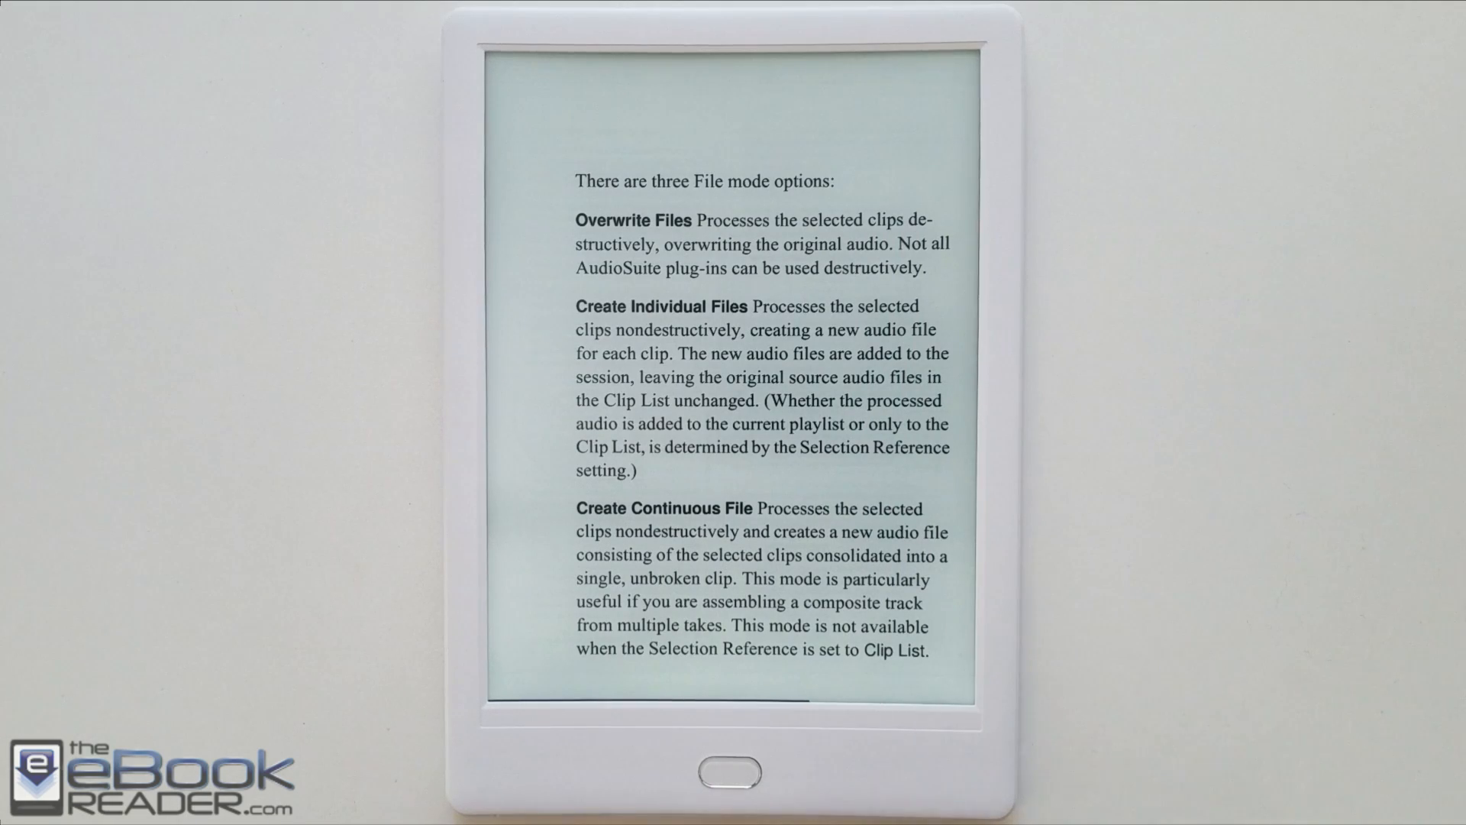
Advance through the enlarged page panels, then return to the home screen
{"action": "left_click", "coordinate": [926, 636]}
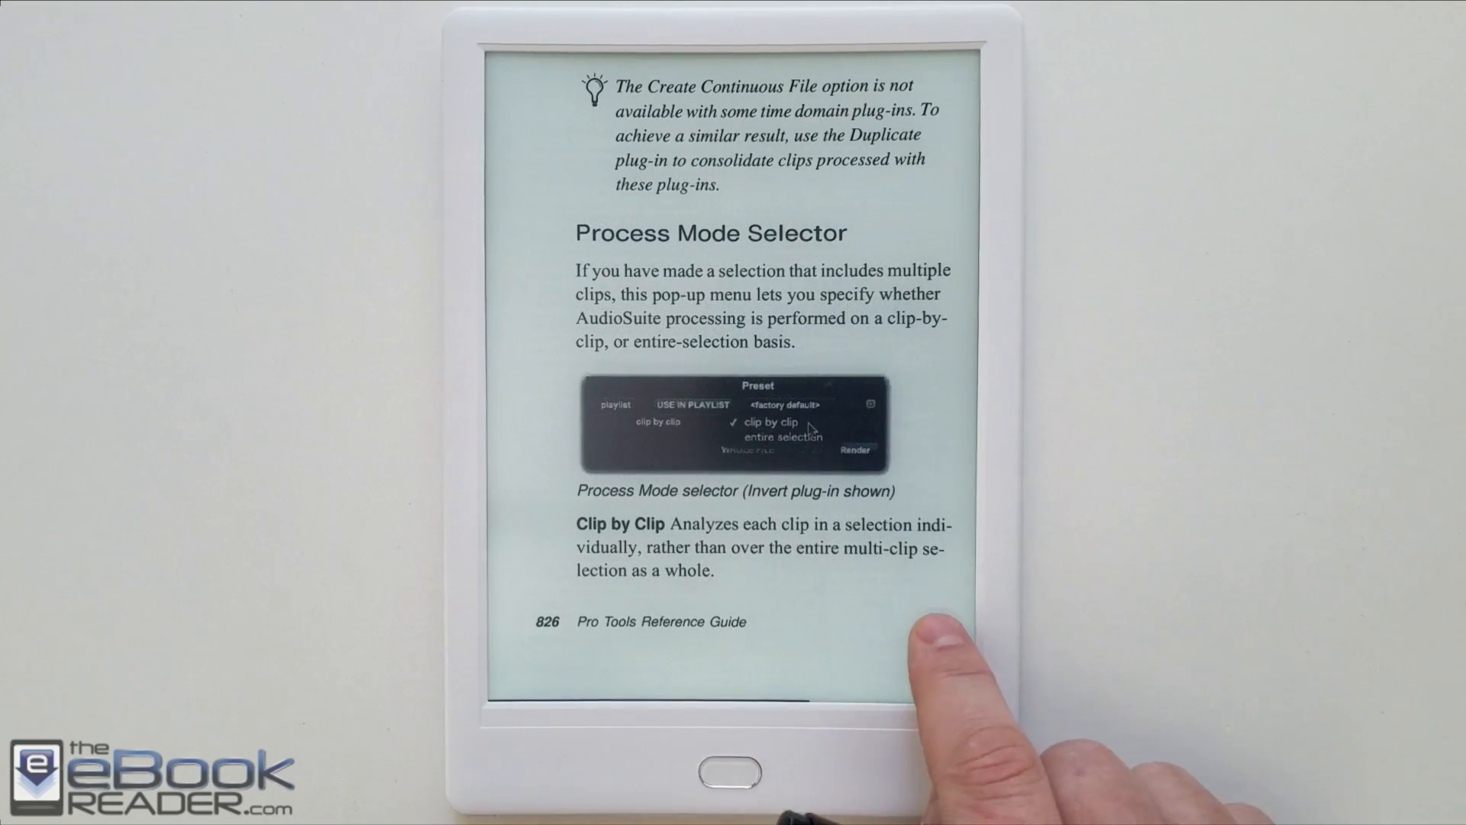
{"action": "left_click", "coordinate": [916, 636]}
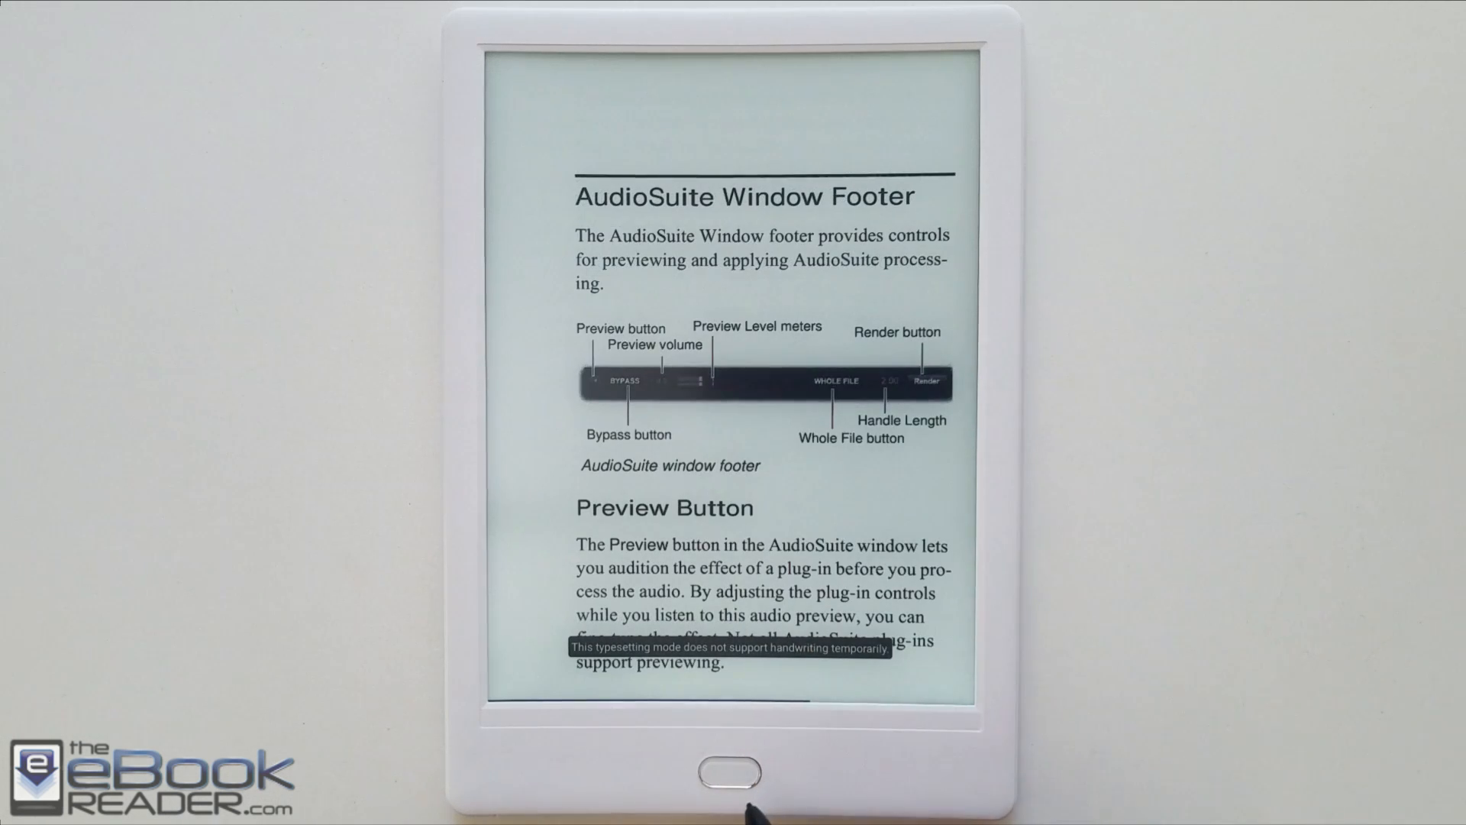
{"action": "left_click", "coordinate": [717, 771]}
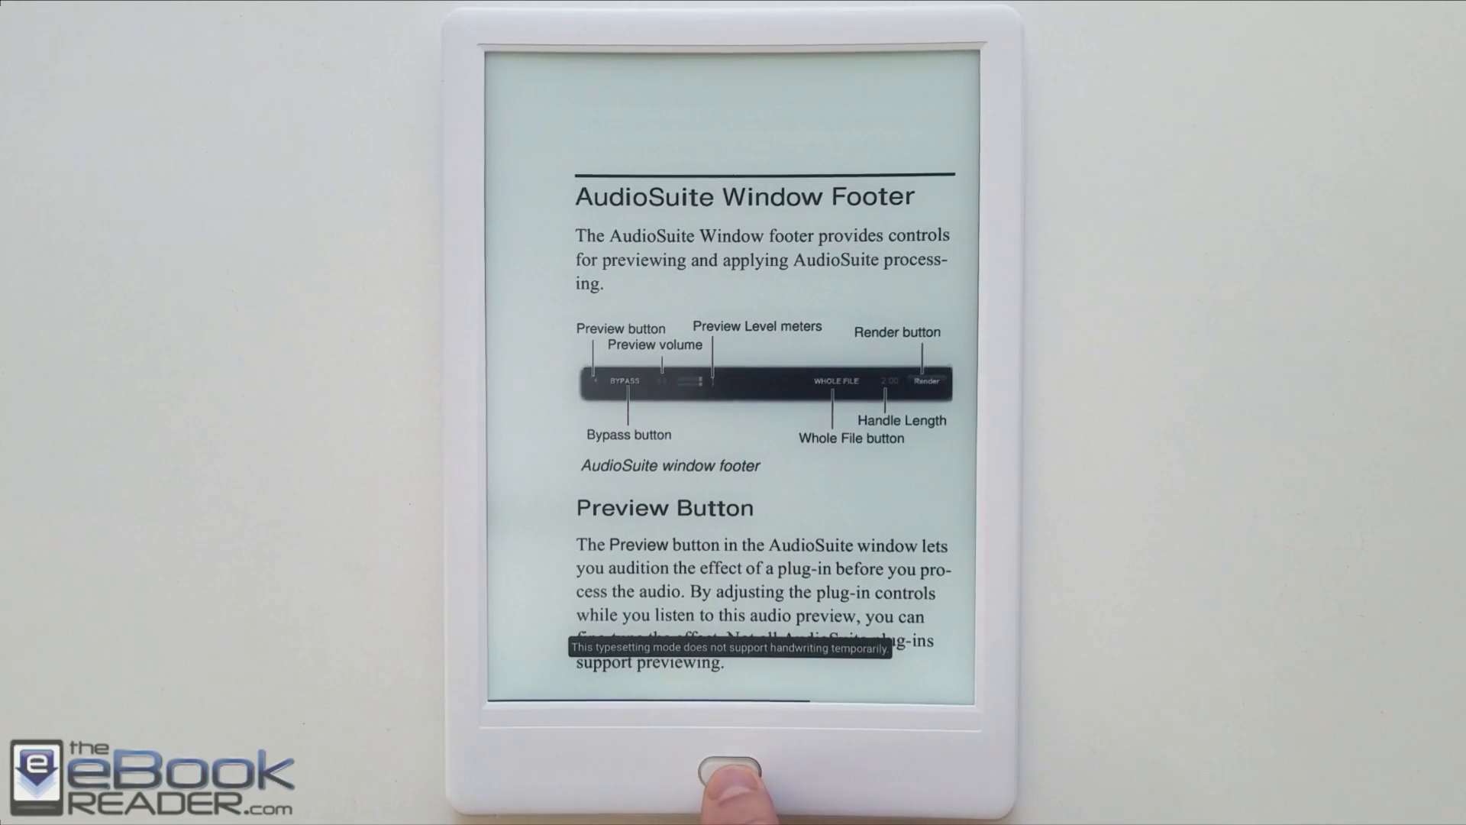
{"action": "left_click", "coordinate": [739, 769]}
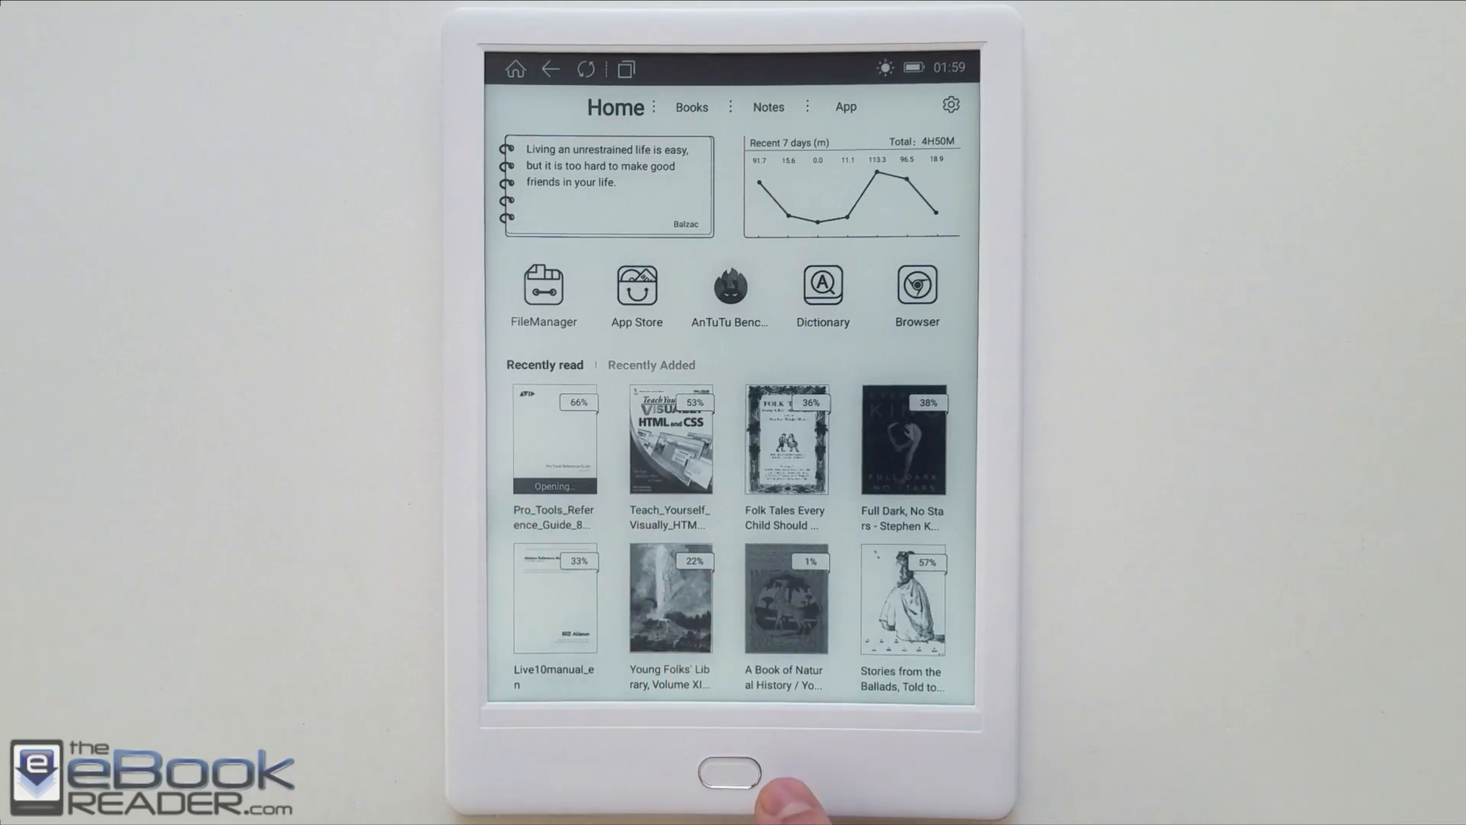
Reopen Pro_Tools_Reference from Recently read and bring up the margin crop frame
{"action": "left_click", "coordinate": [553, 440]}
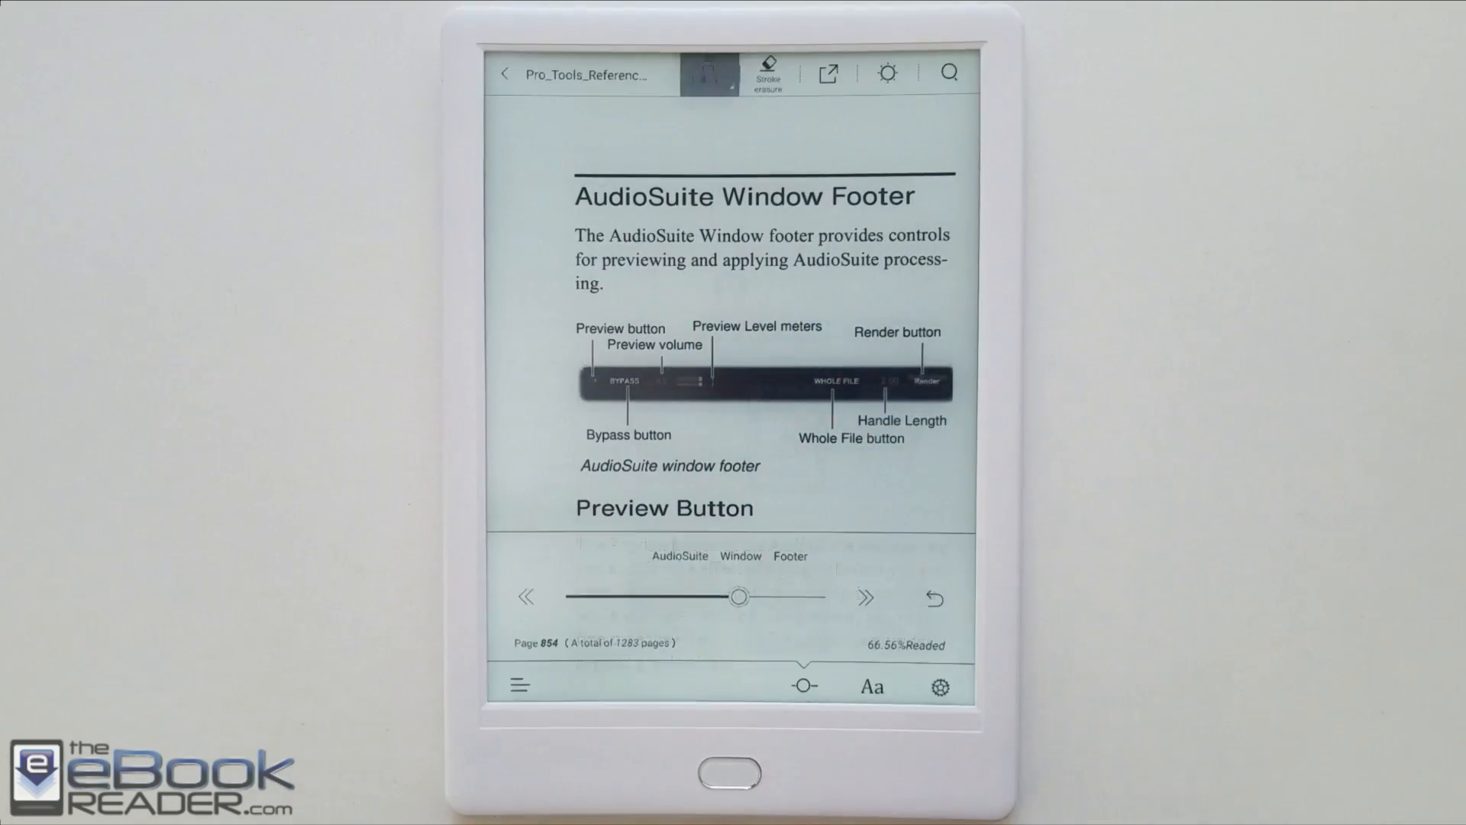
{"action": "left_click", "coordinate": [707, 73]}
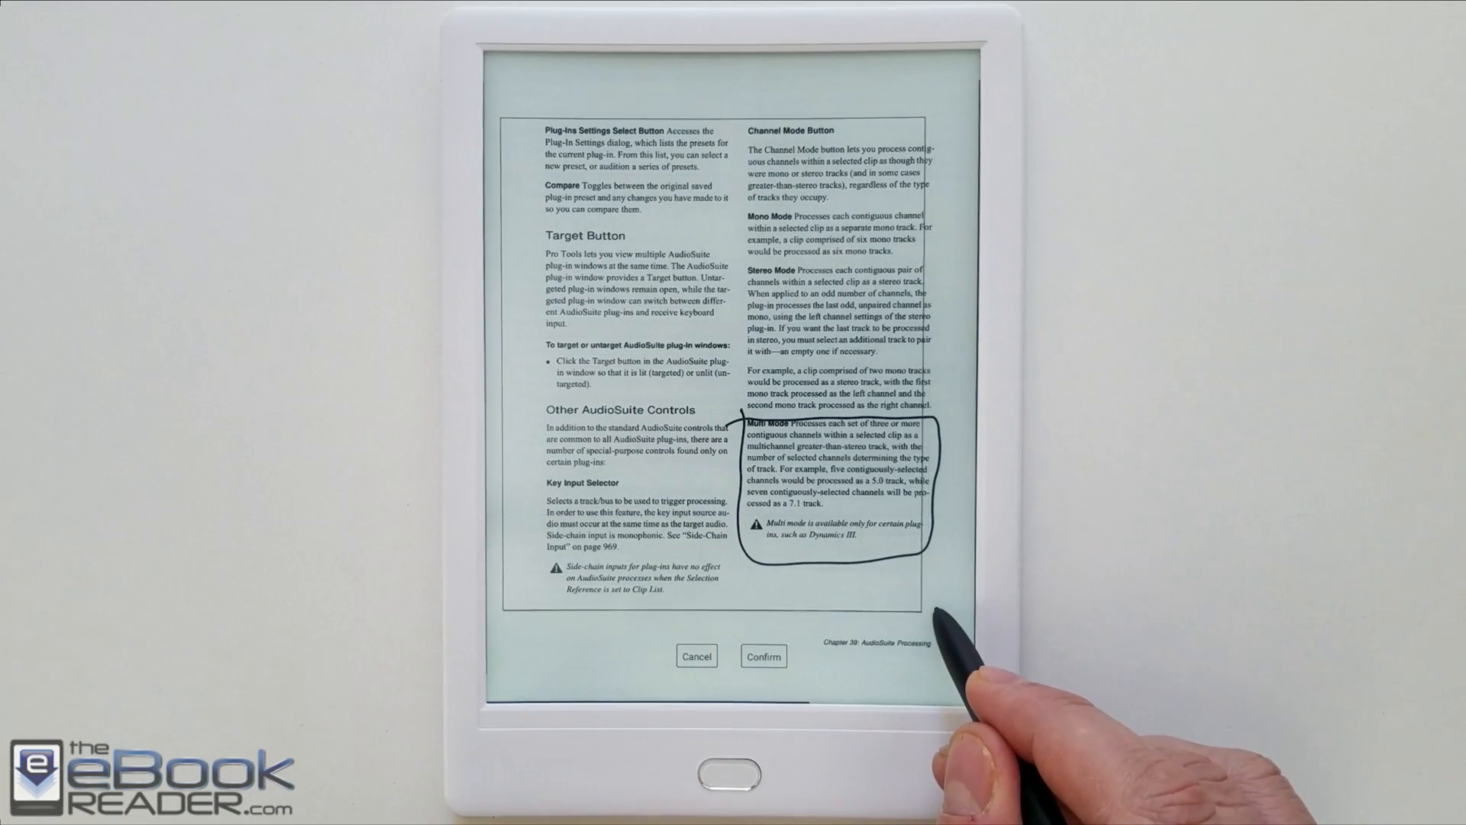
Fit and confirm the margin crop, then pan toward the right-hand column
{"action": "left_click", "coordinate": [763, 655]}
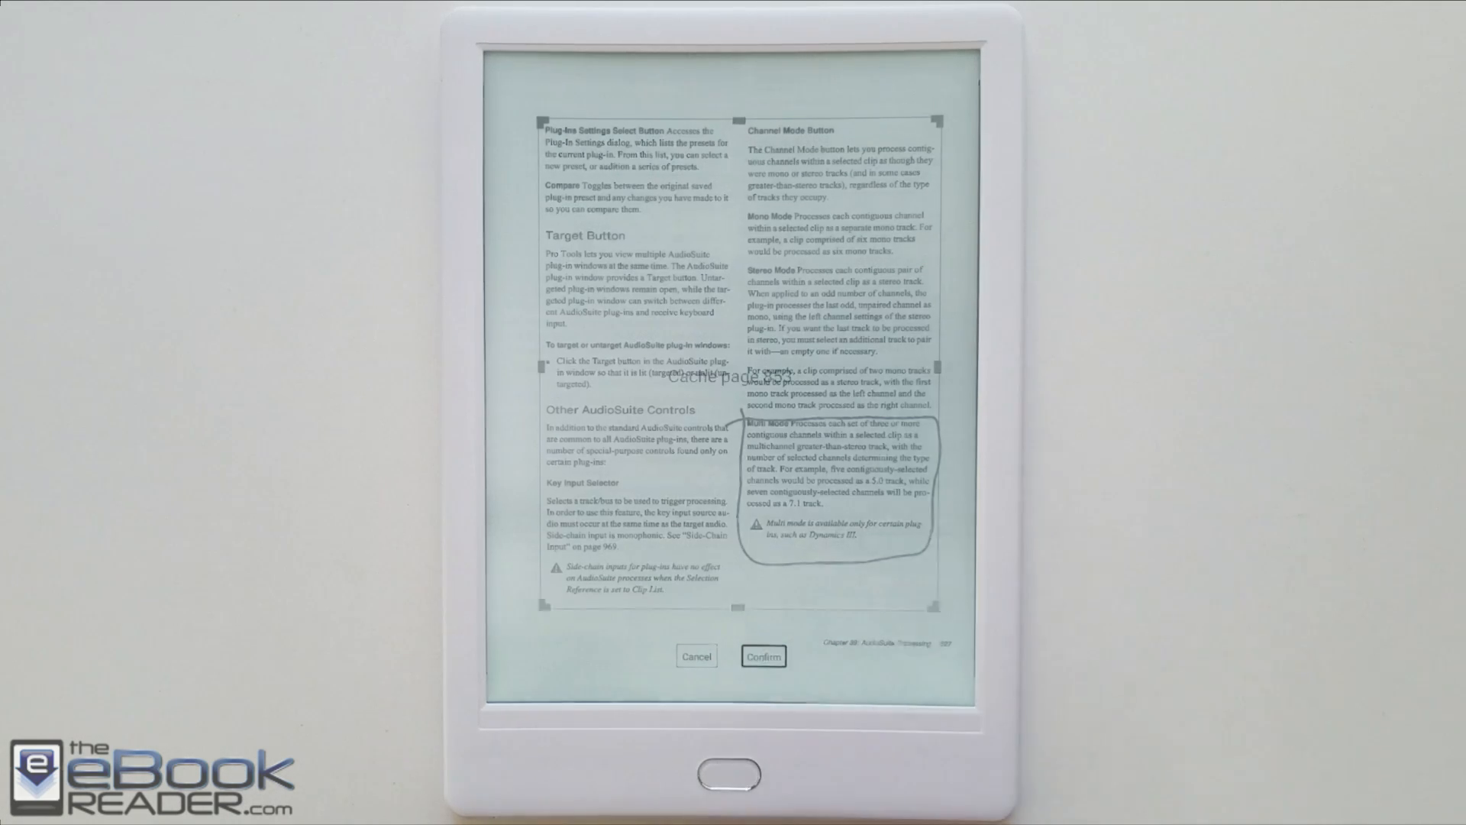
{"action": "left_click", "coordinate": [763, 655]}
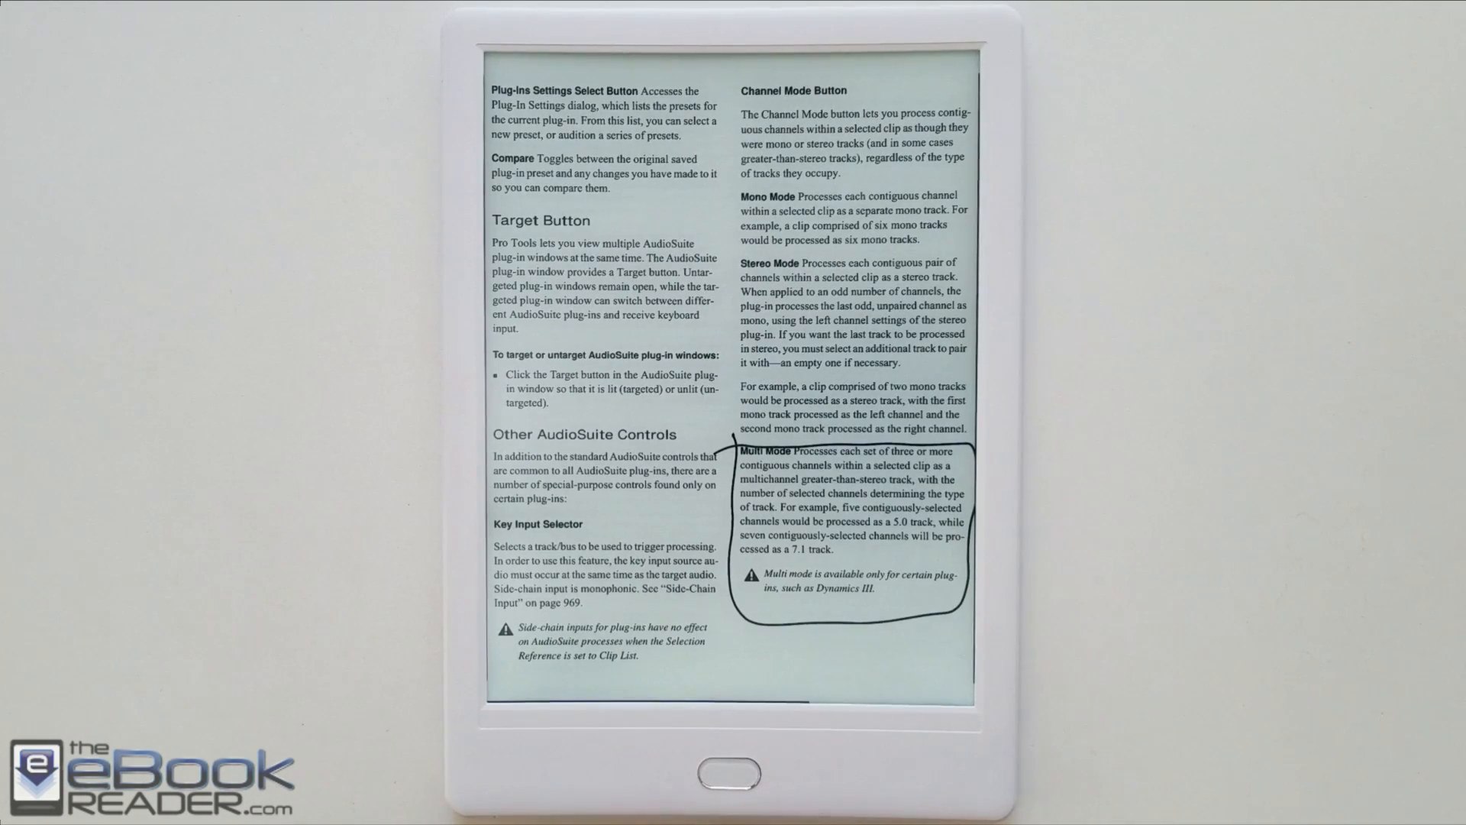
{"action": "left_click_drag", "start_coordinate": [846, 551], "coordinate": [875, 575]}
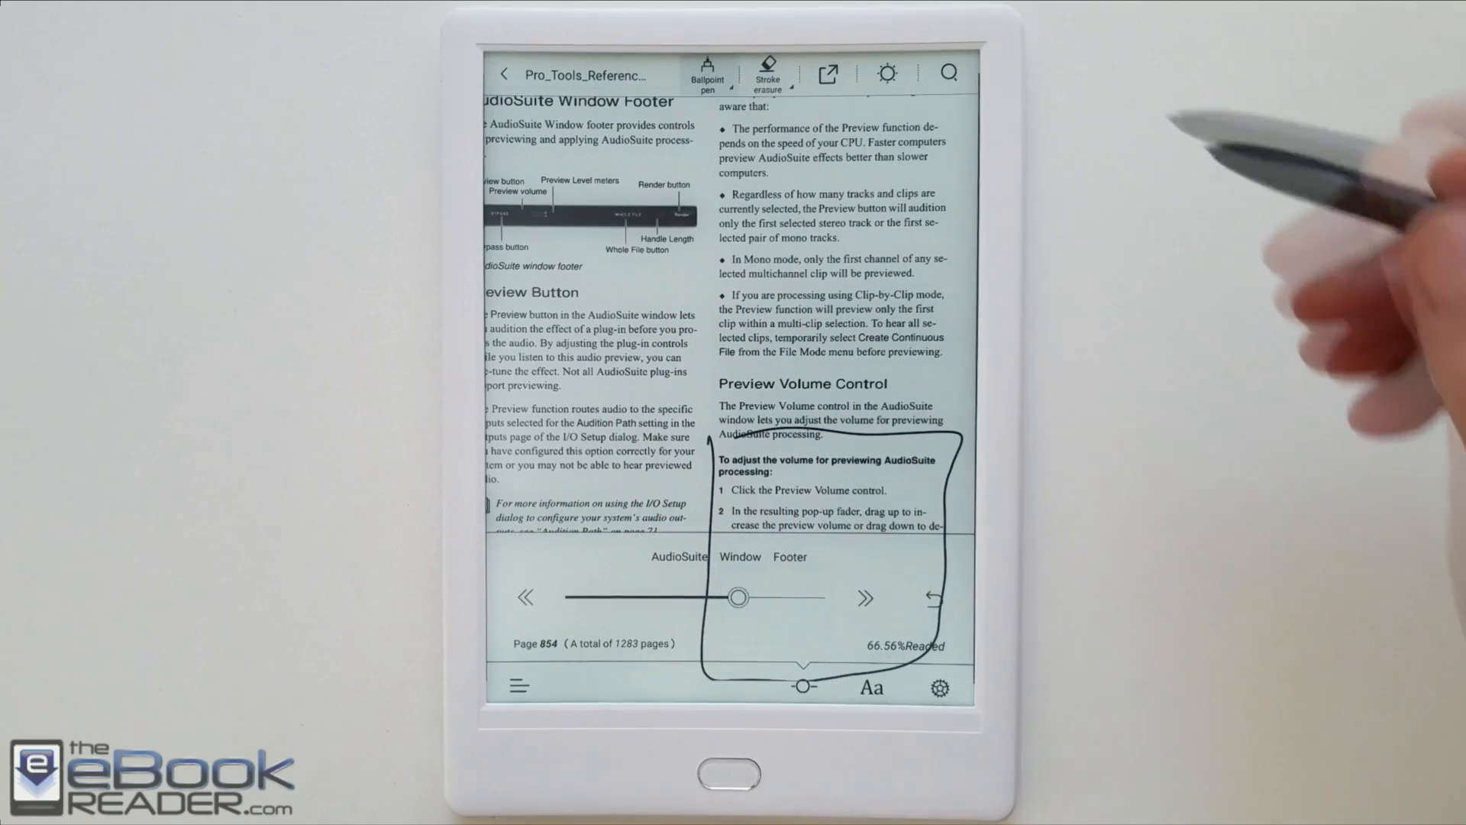
Scribble beside Create Continuous File and show the pen type, thickness and colour options
{"action": "left_click", "coordinate": [707, 73]}
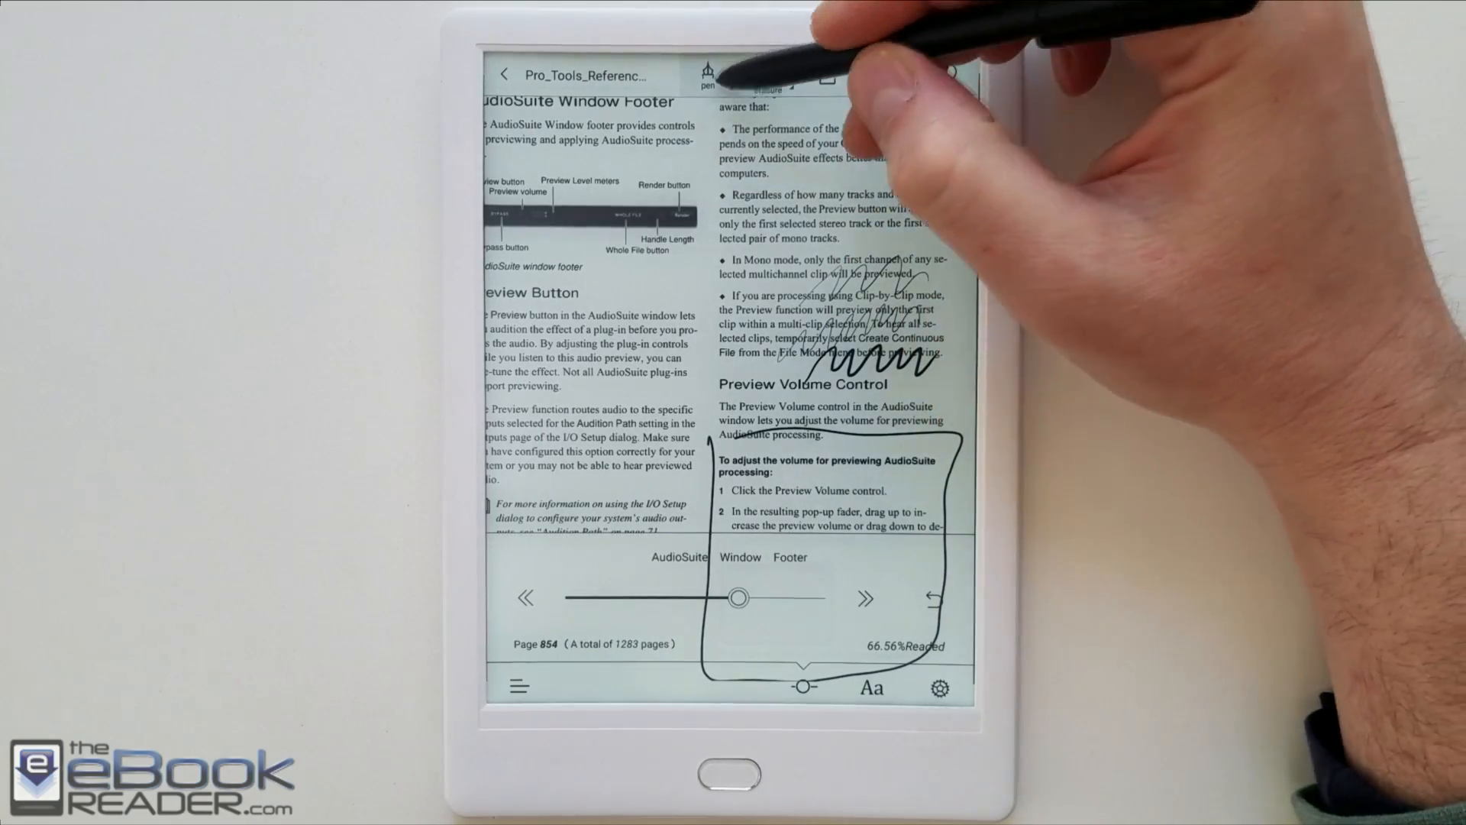
{"action": "left_click", "coordinate": [708, 74]}
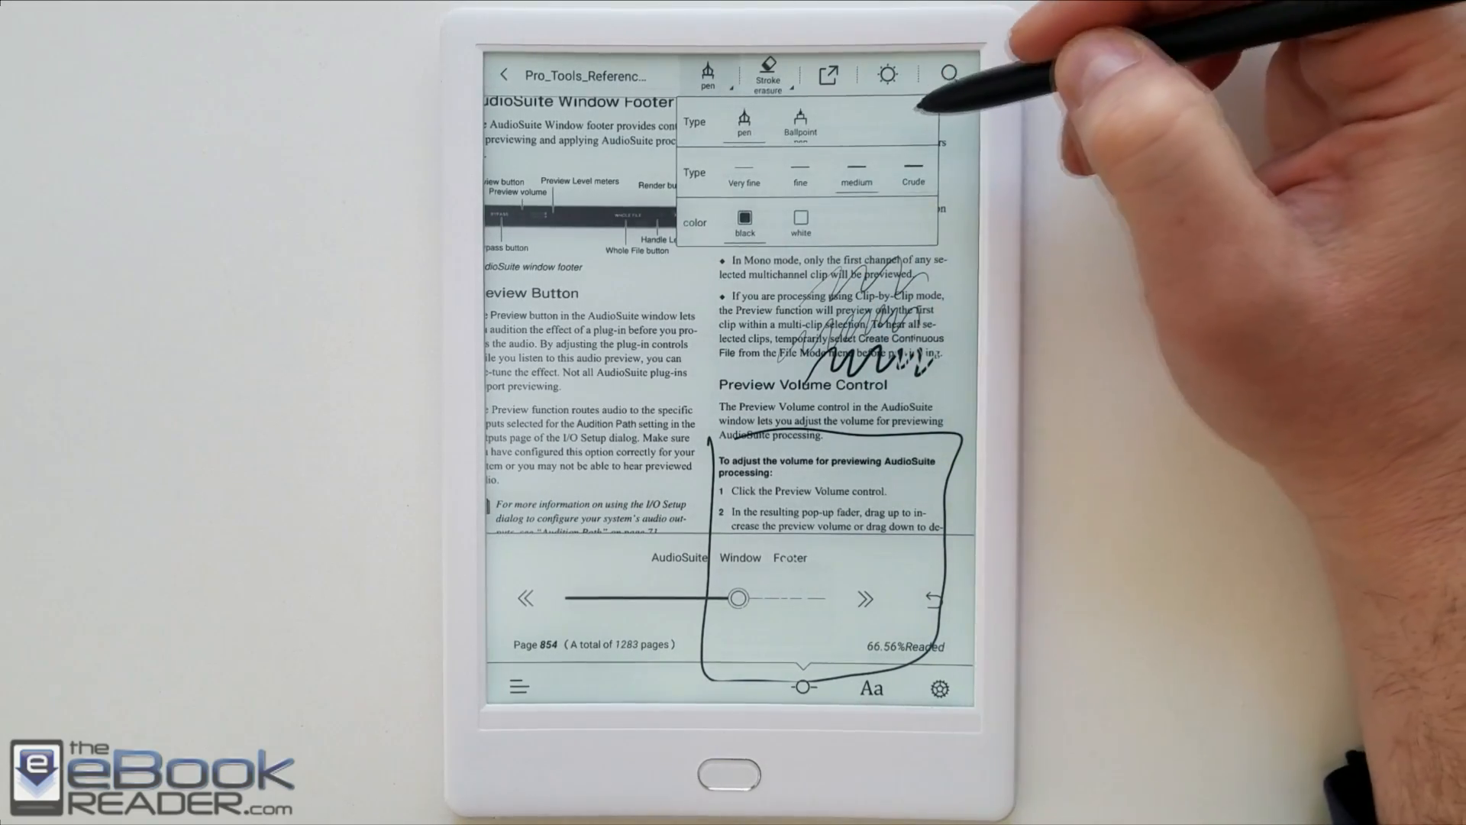
Use Stroke erasure to delete the loop around the Preview Volume Control steps
{"action": "left_click", "coordinate": [766, 74]}
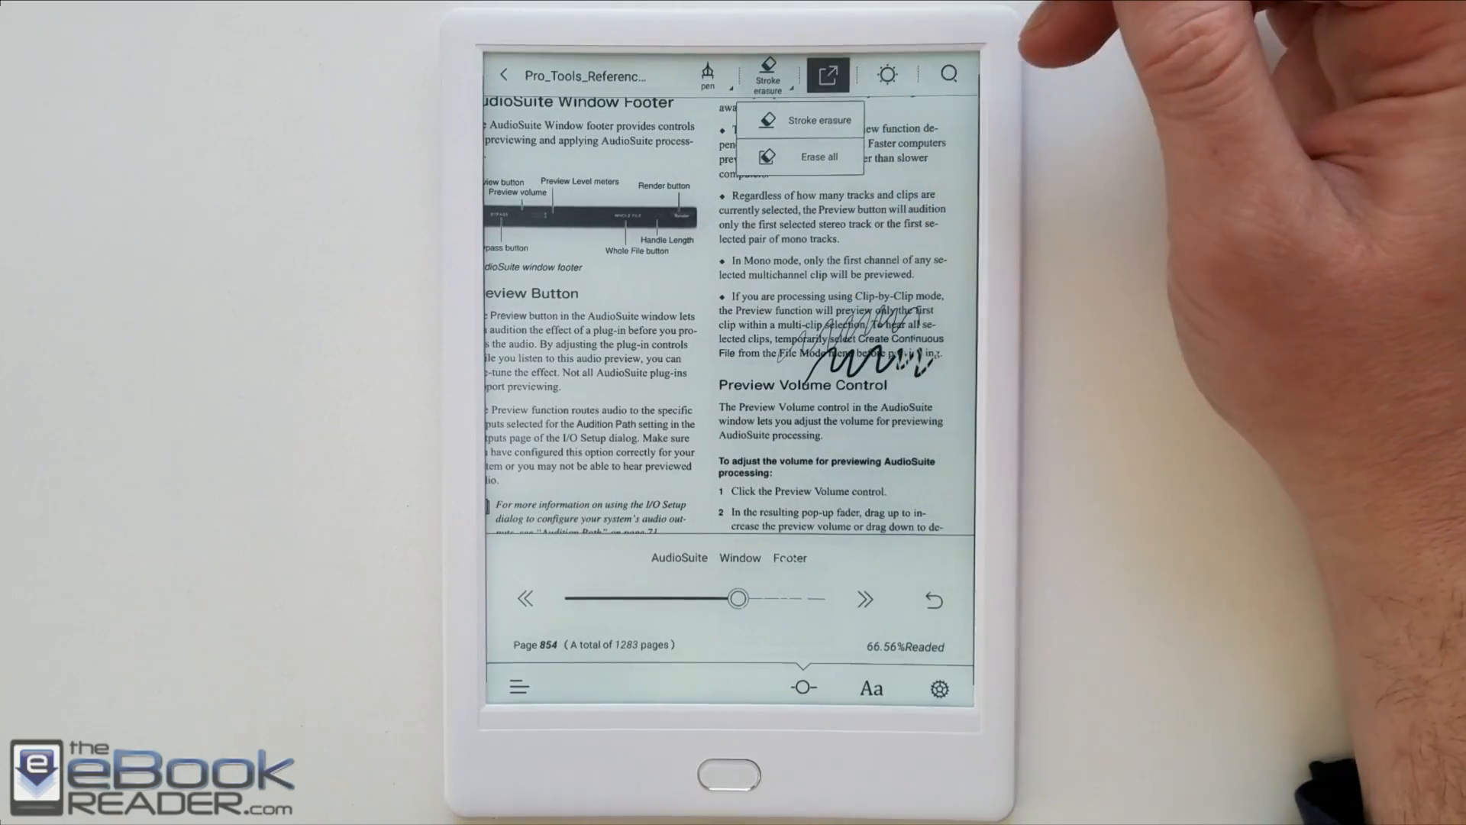
Export only page 854's handwritten notes to PDF and acknowledge the success dialog
{"action": "left_click", "coordinate": [826, 74]}
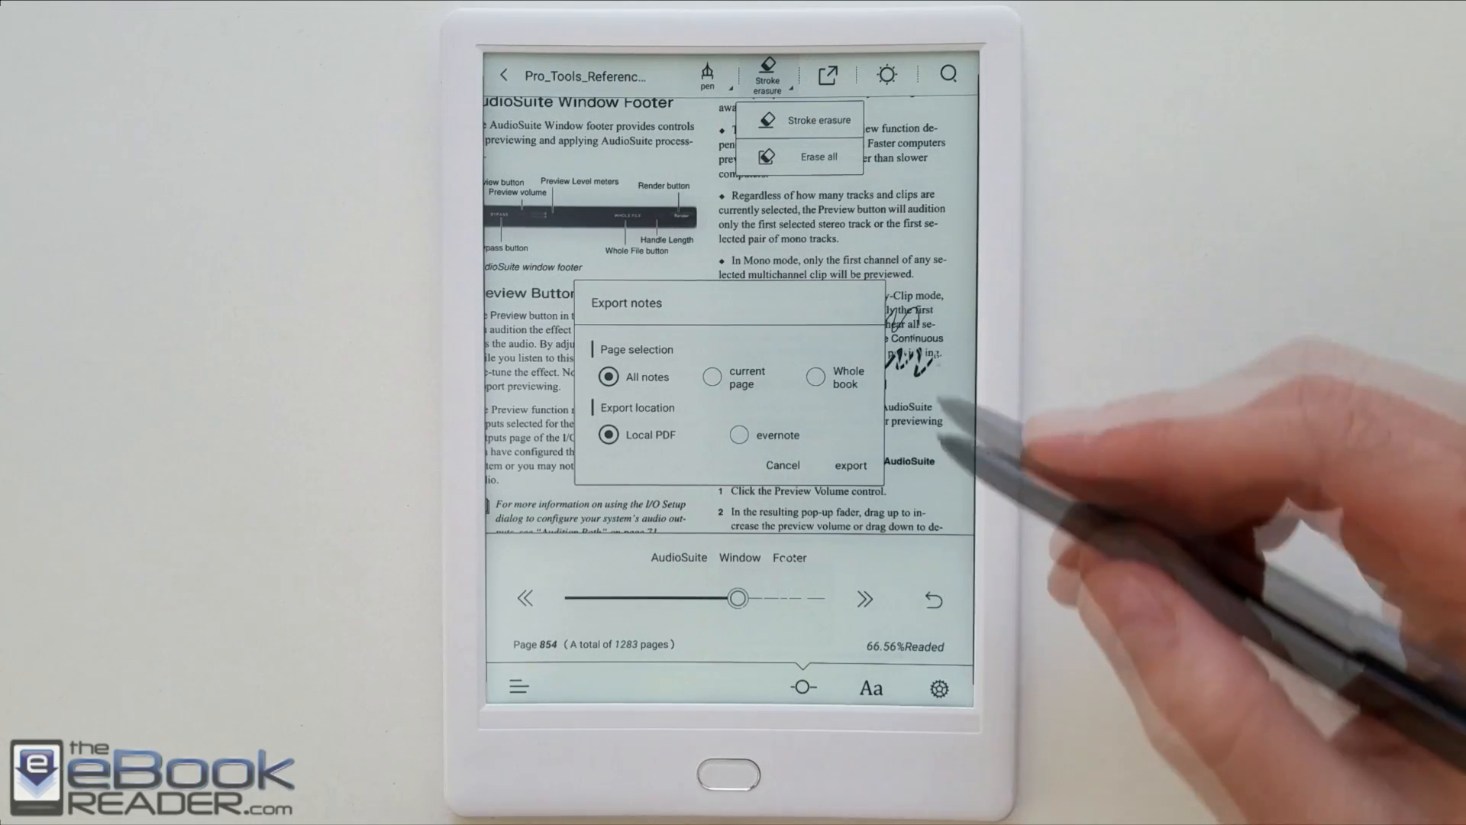
{"action": "left_click", "coordinate": [711, 376]}
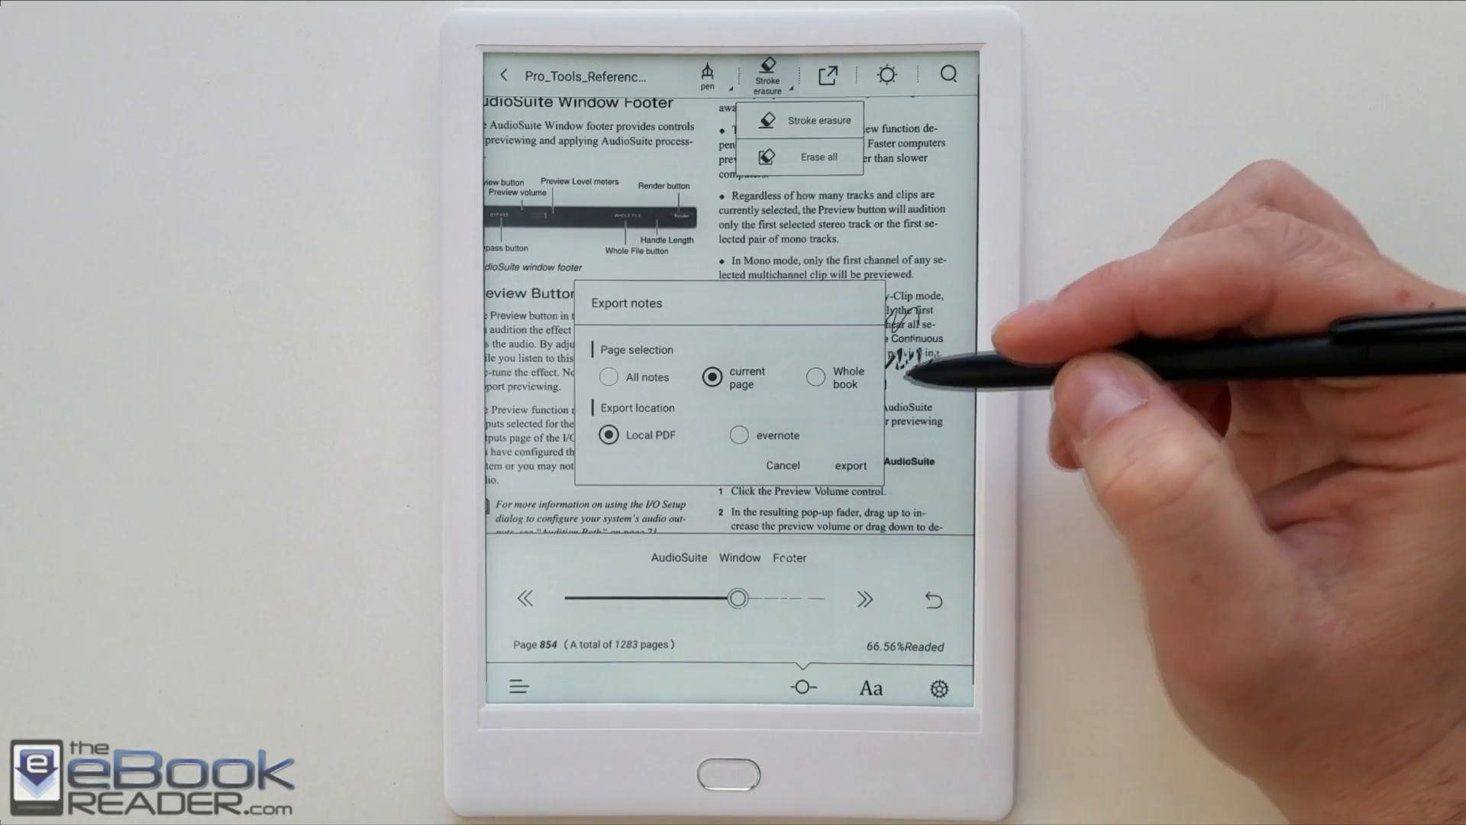
{"action": "left_click", "coordinate": [850, 465]}
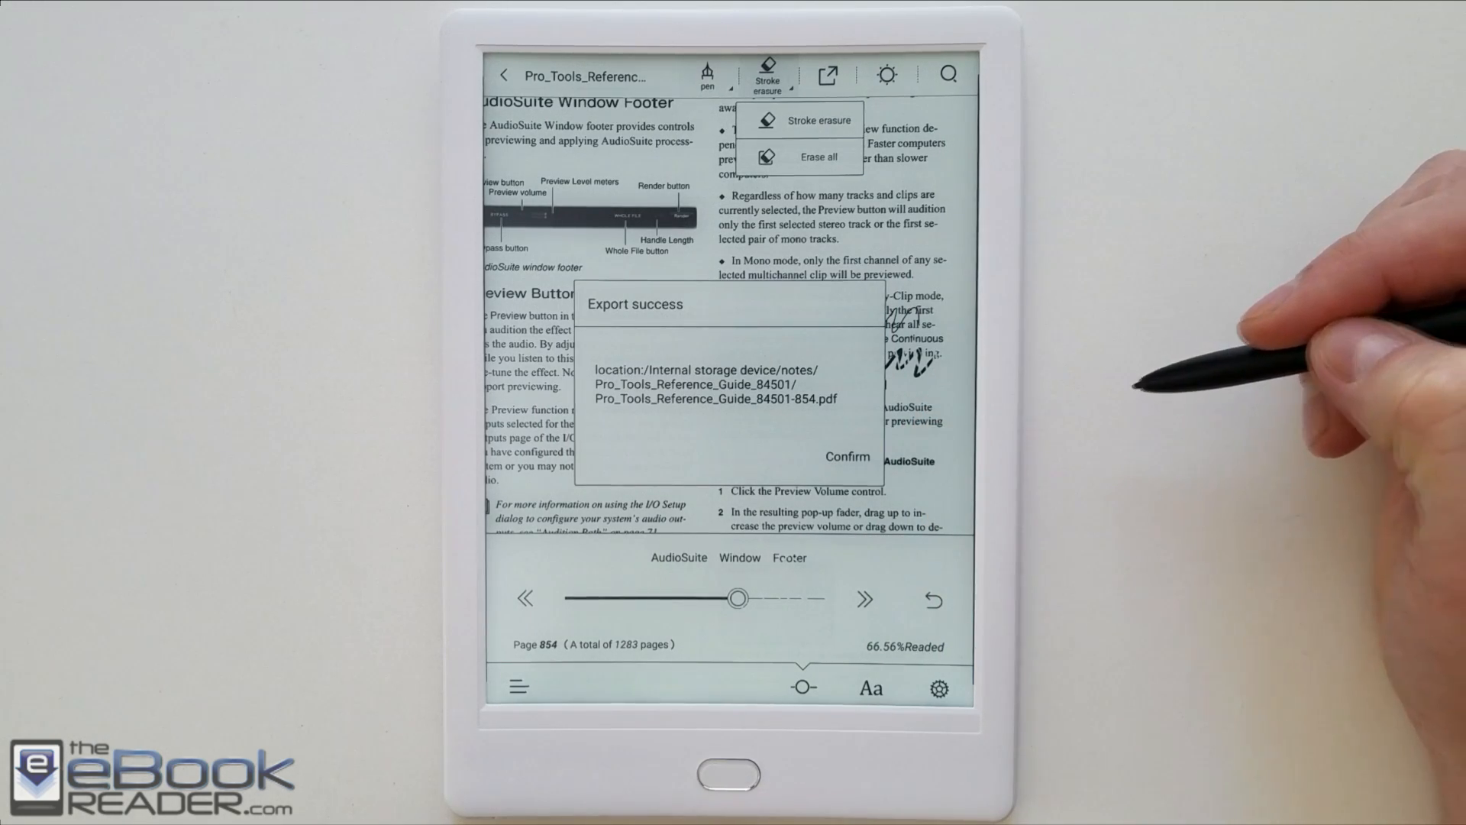
{"action": "left_click", "coordinate": [846, 456]}
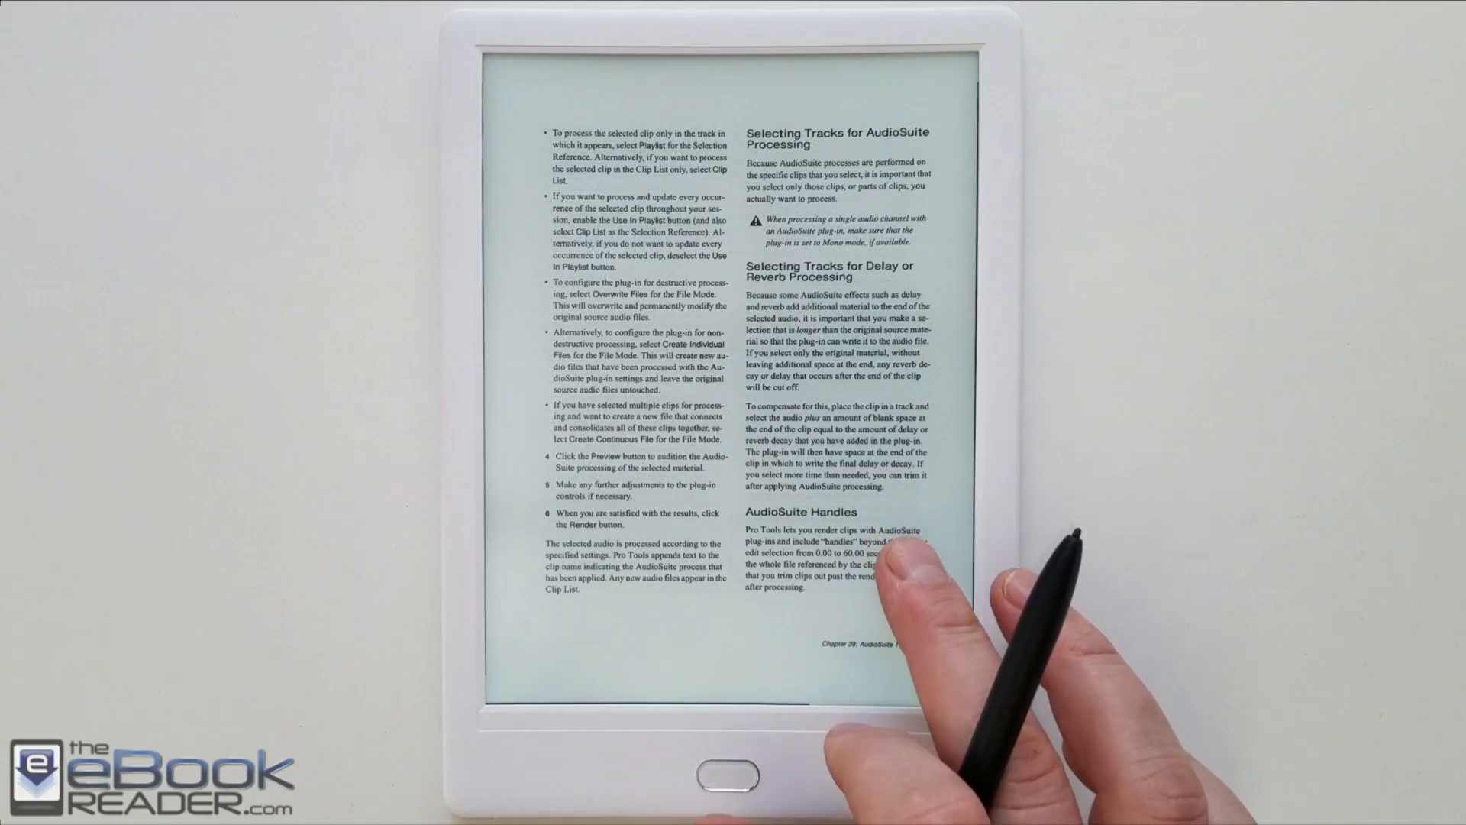
Reflow page 858 into large single-column text with the typesetting rearrange option
{"action": "left_click", "coordinate": [893, 561]}
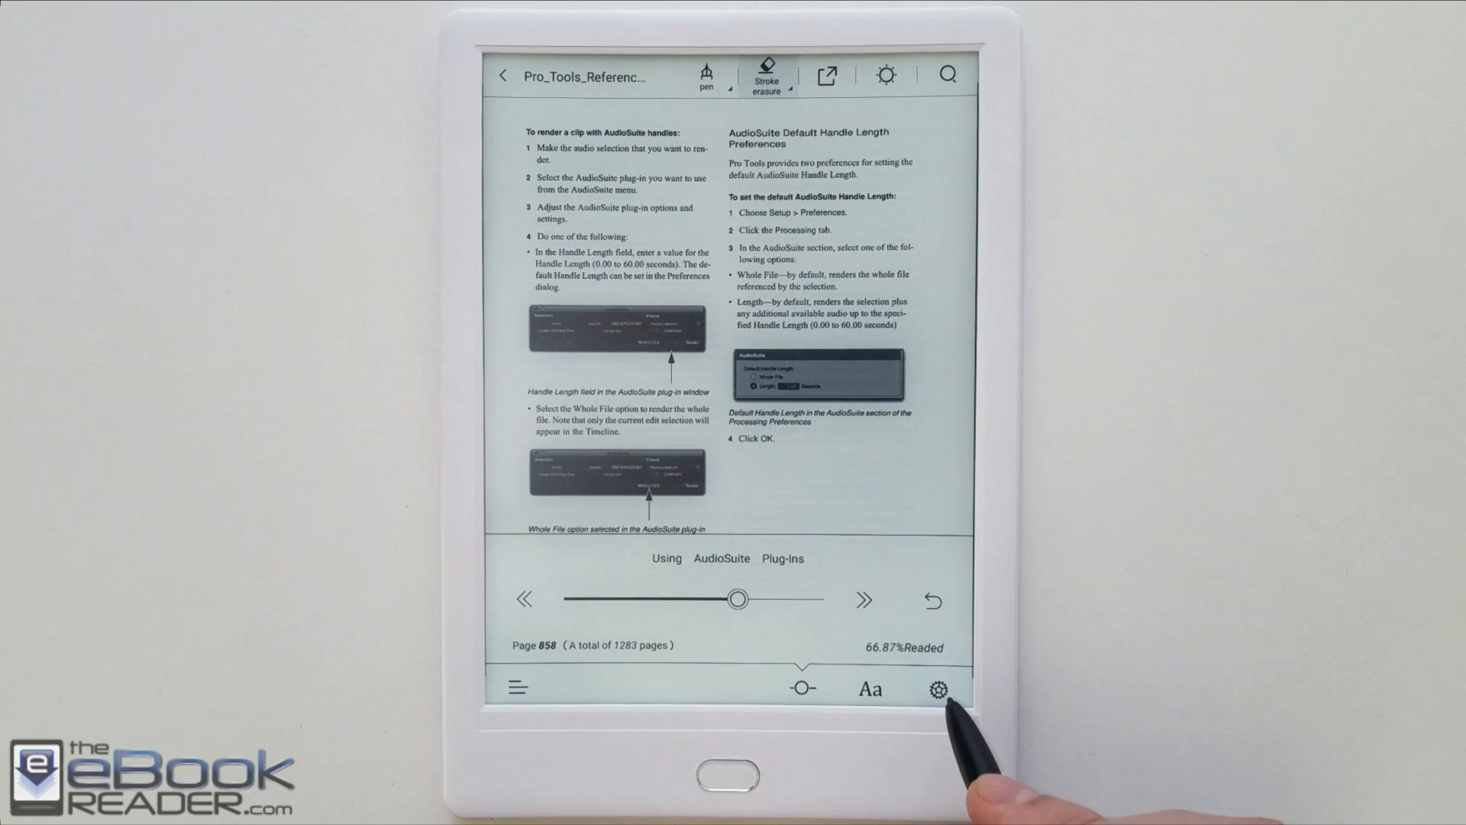
{"action": "left_click", "coordinate": [938, 689]}
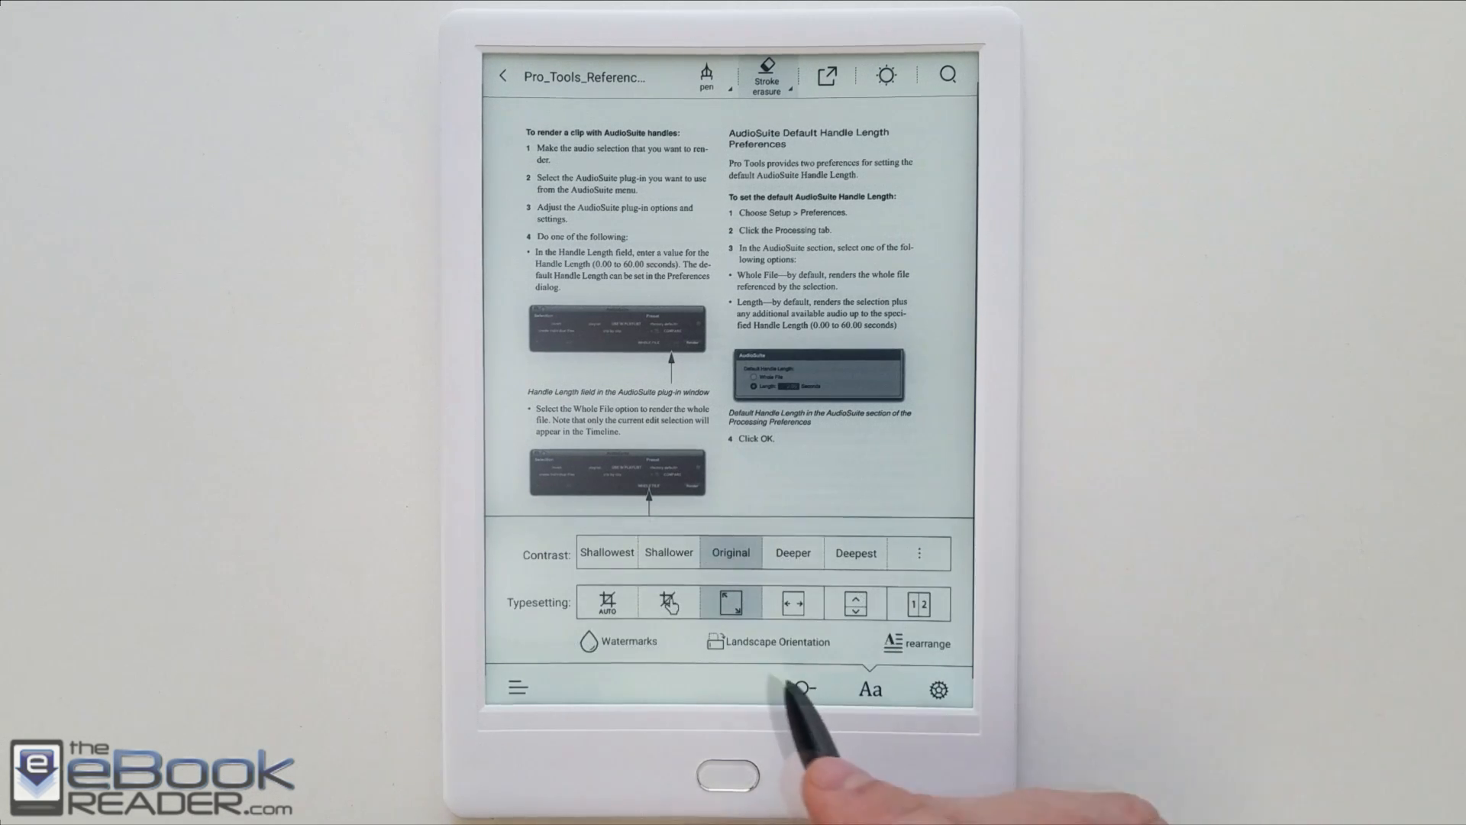
{"action": "left_click", "coordinate": [607, 551]}
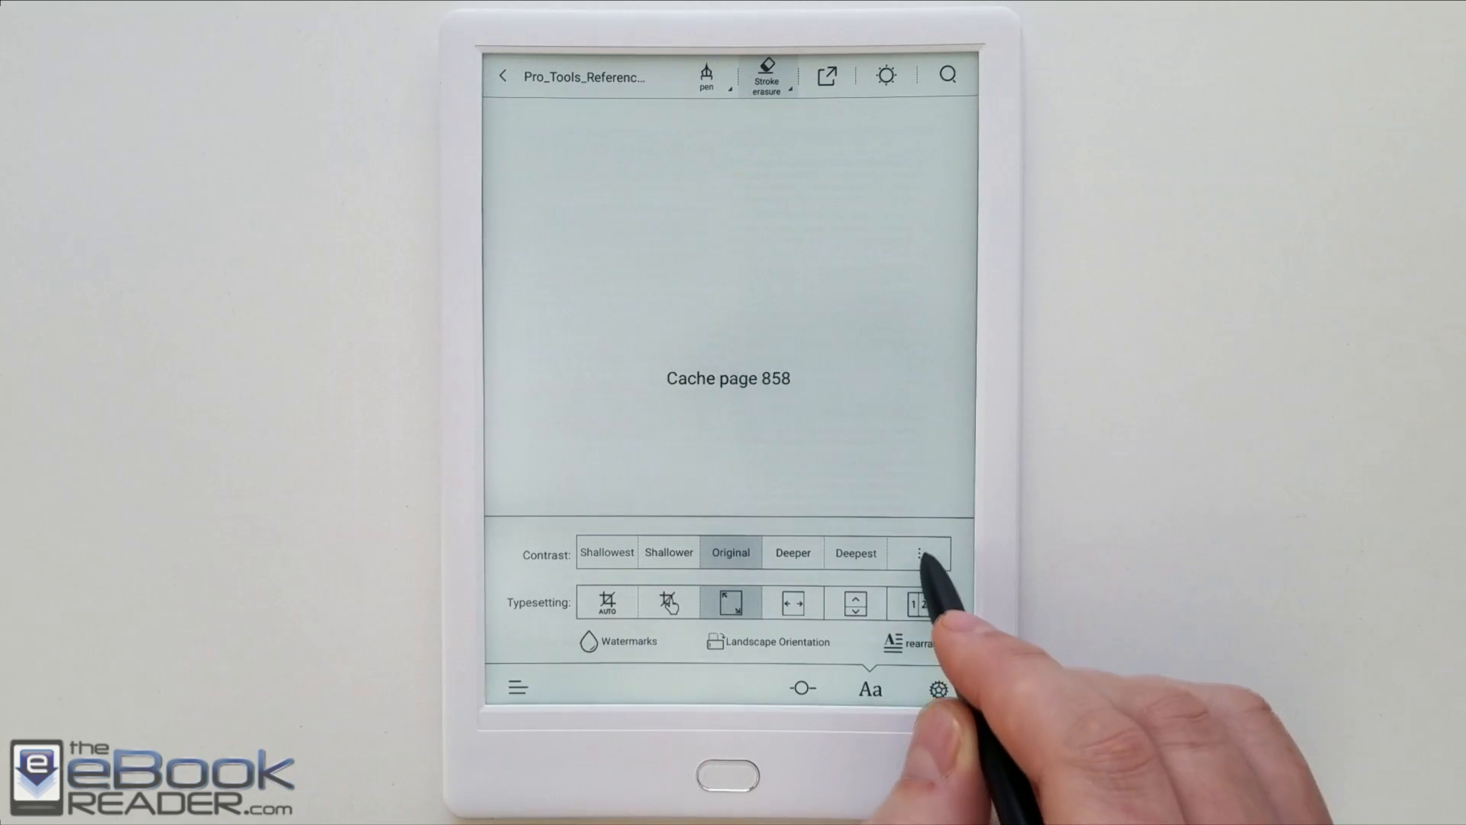
{"action": "left_click", "coordinate": [920, 553]}
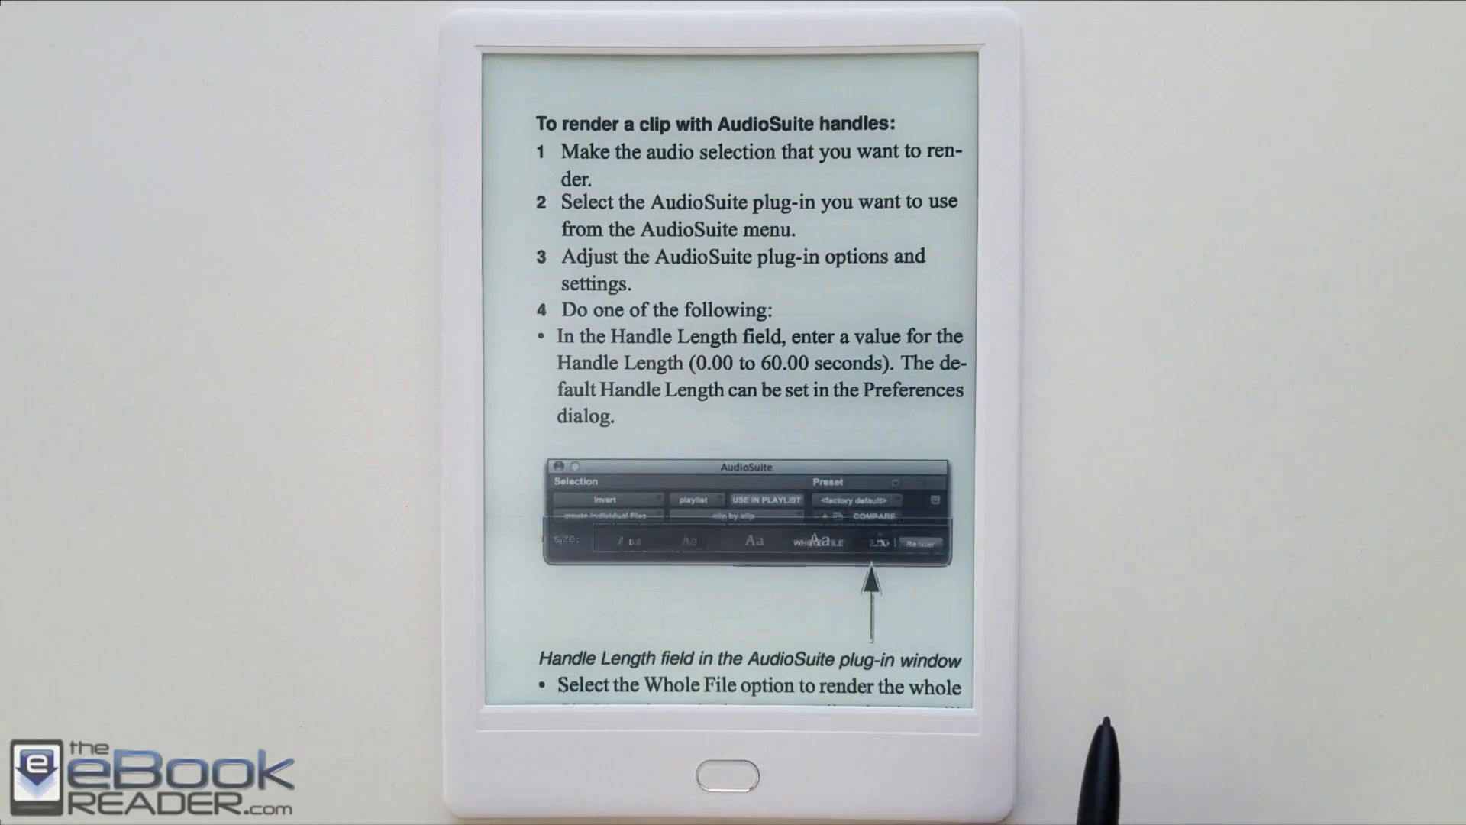
Page through the reflowed text, view font size and spacing options, then close rearrange
{"action": "scroll", "scroll_direction": "down", "scroll_amount": 3}
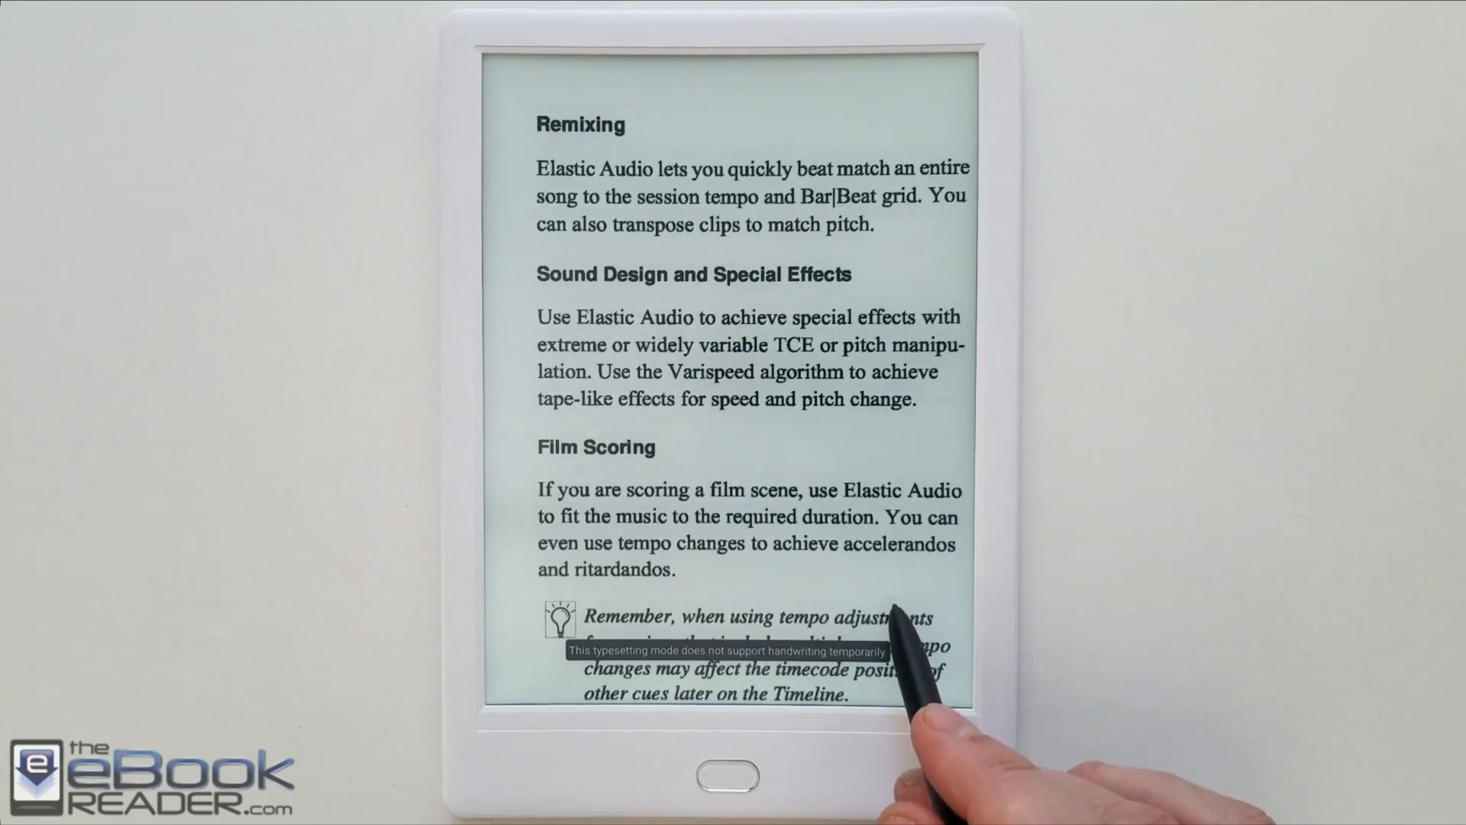
{"action": "scroll", "scroll_direction": "down", "scroll_amount": 3}
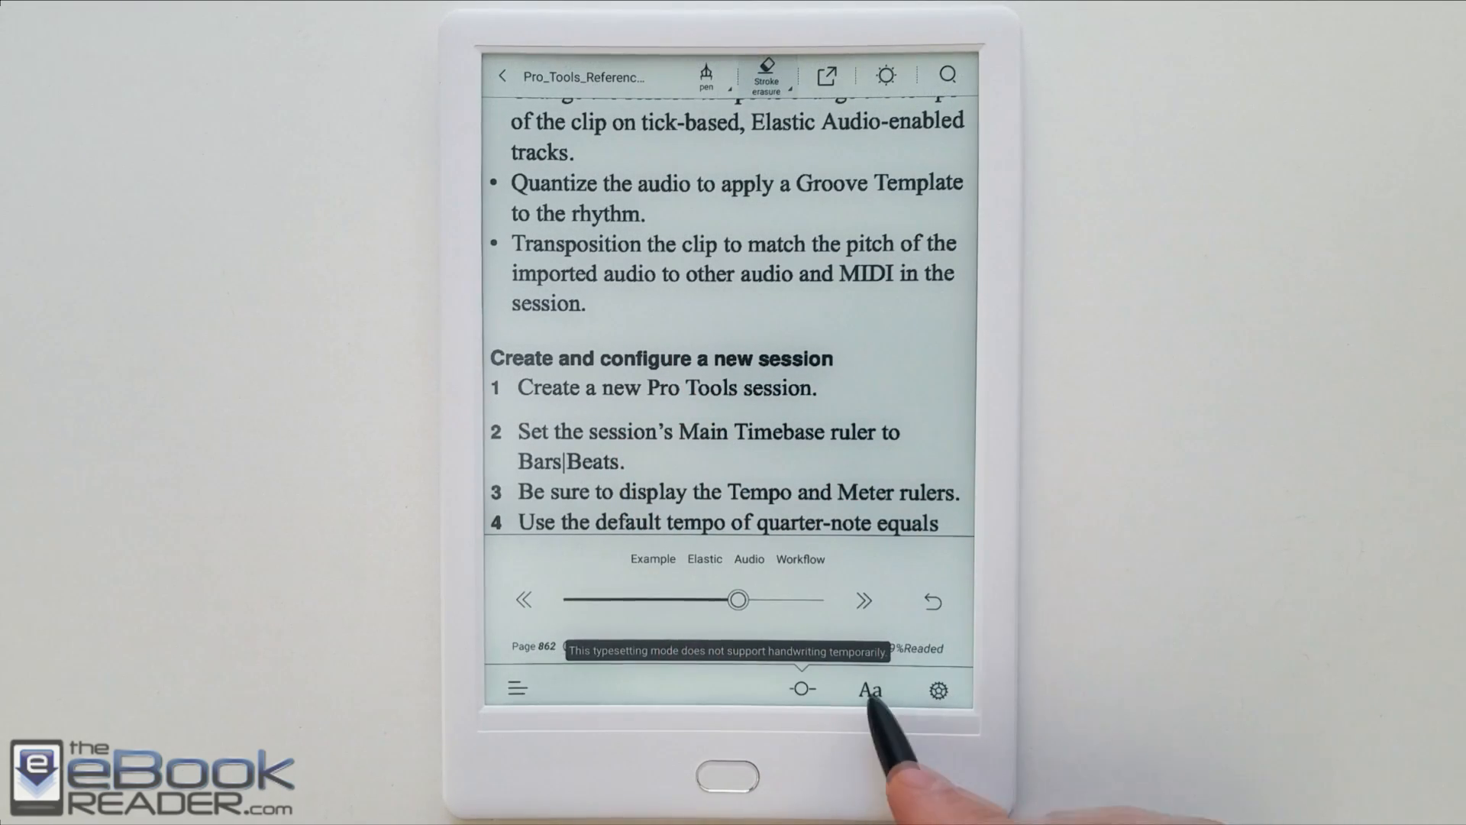
{"action": "left_click", "coordinate": [871, 690]}
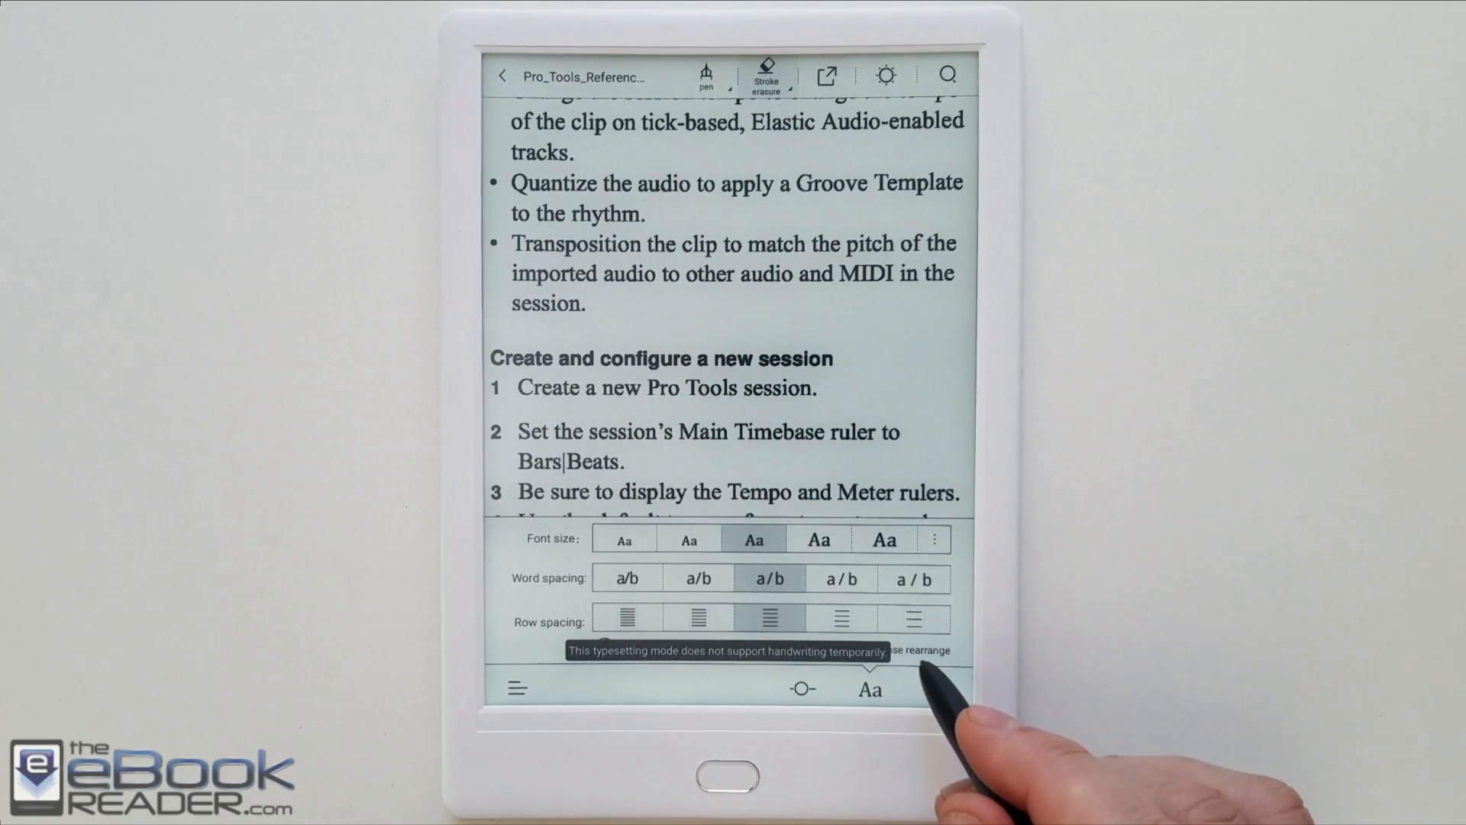
{"action": "left_click", "coordinate": [938, 691]}
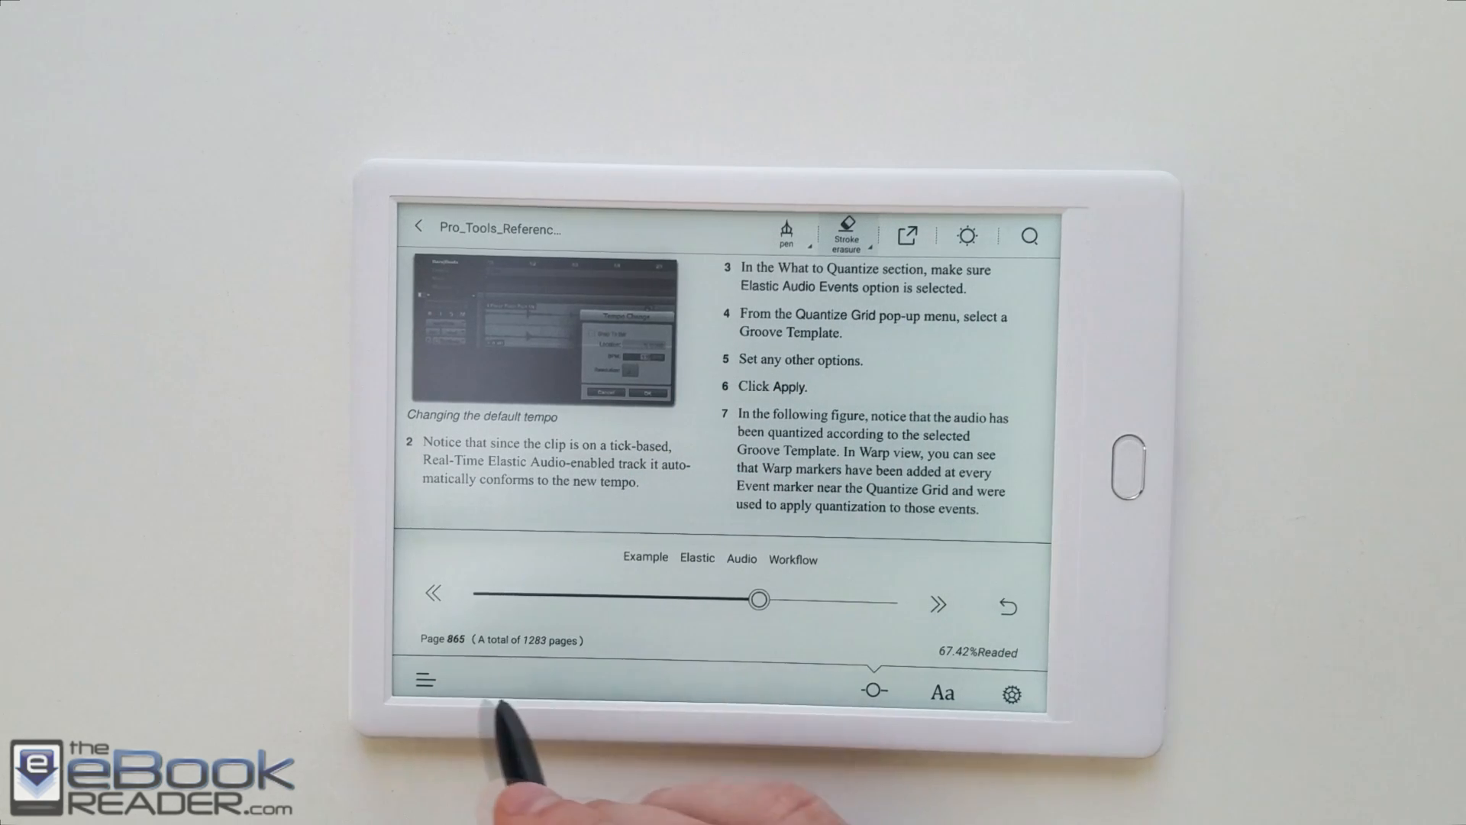
Open the Catalog and advance to its page 3 of 4 with the Elastic Audio sections
{"action": "left_click", "coordinate": [422, 679]}
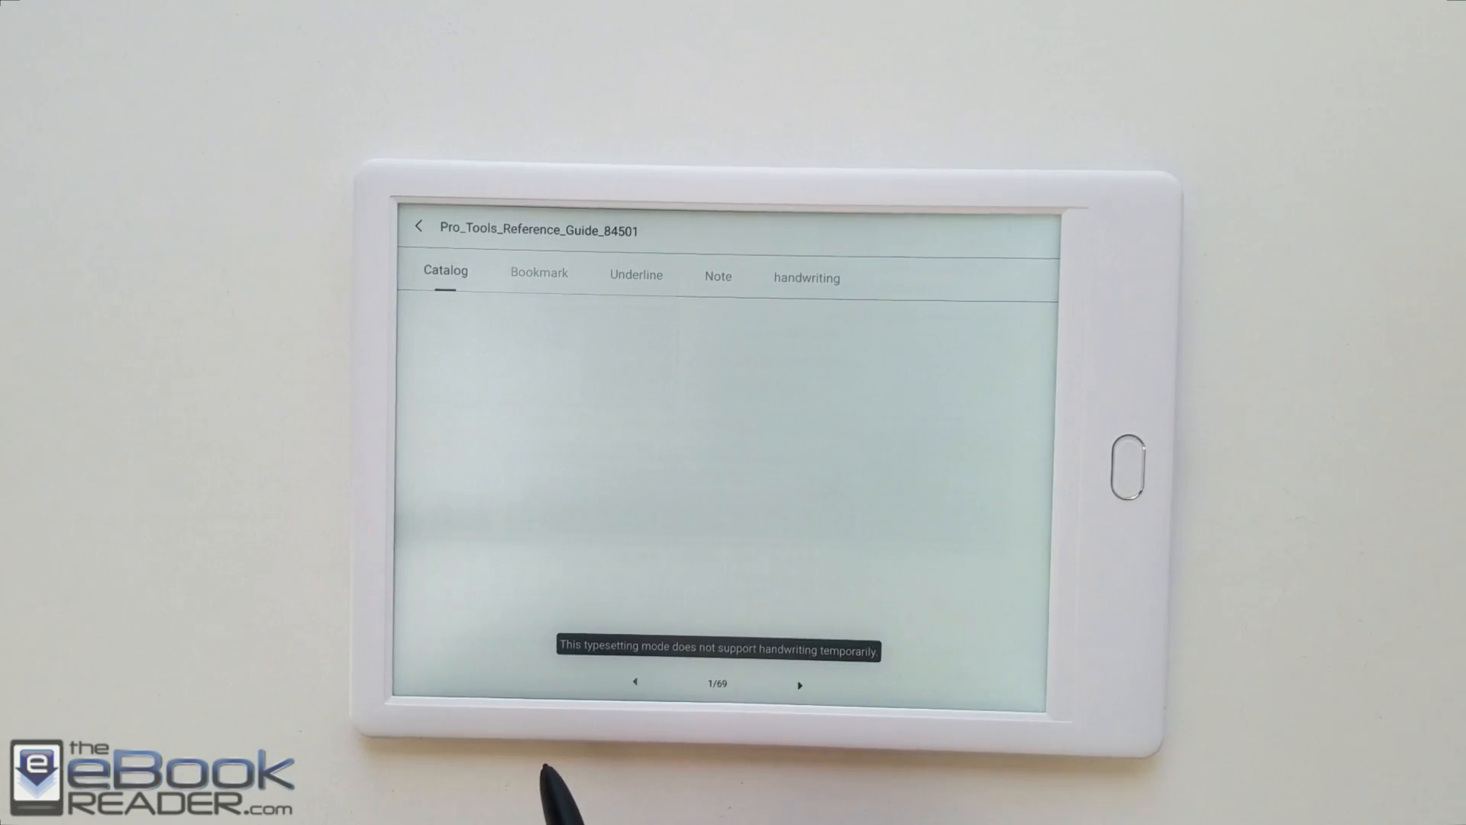
{"action": "left_click", "coordinate": [444, 271]}
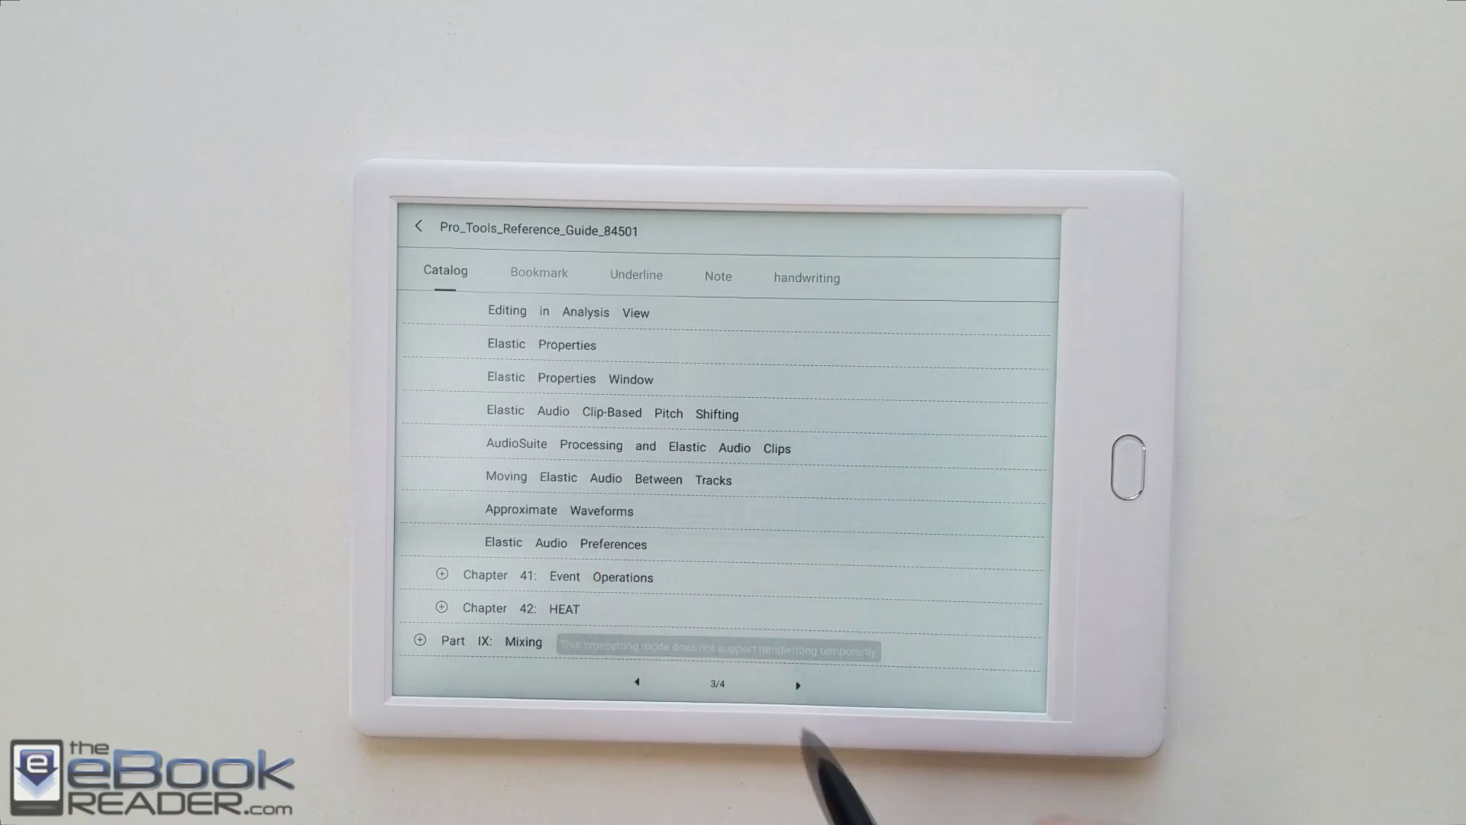
Jump to Elastic Audio Preferences on page 892 and switch to portrait orientation
{"action": "left_click", "coordinate": [559, 509]}
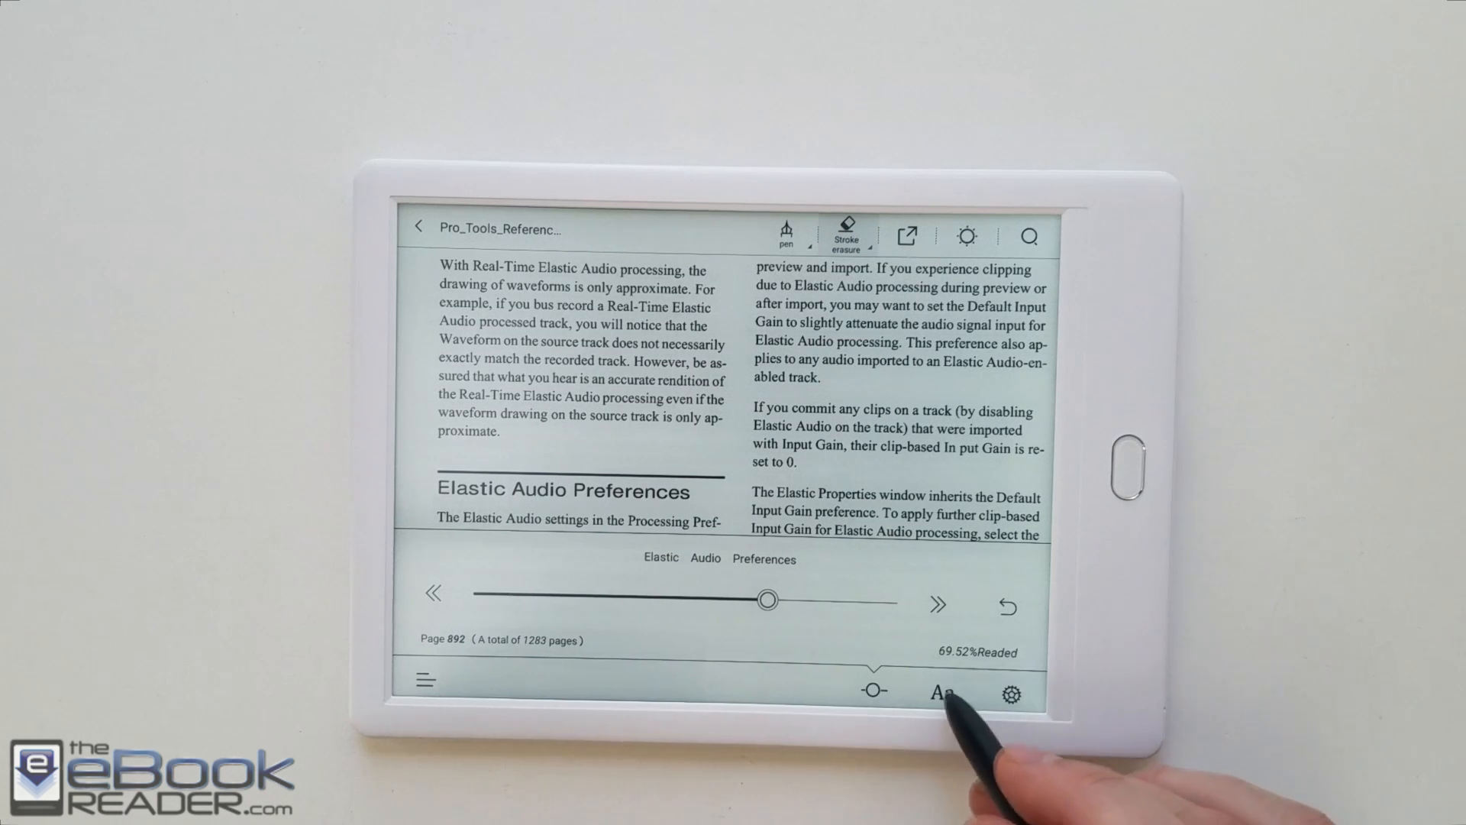
{"action": "left_click", "coordinate": [940, 692]}
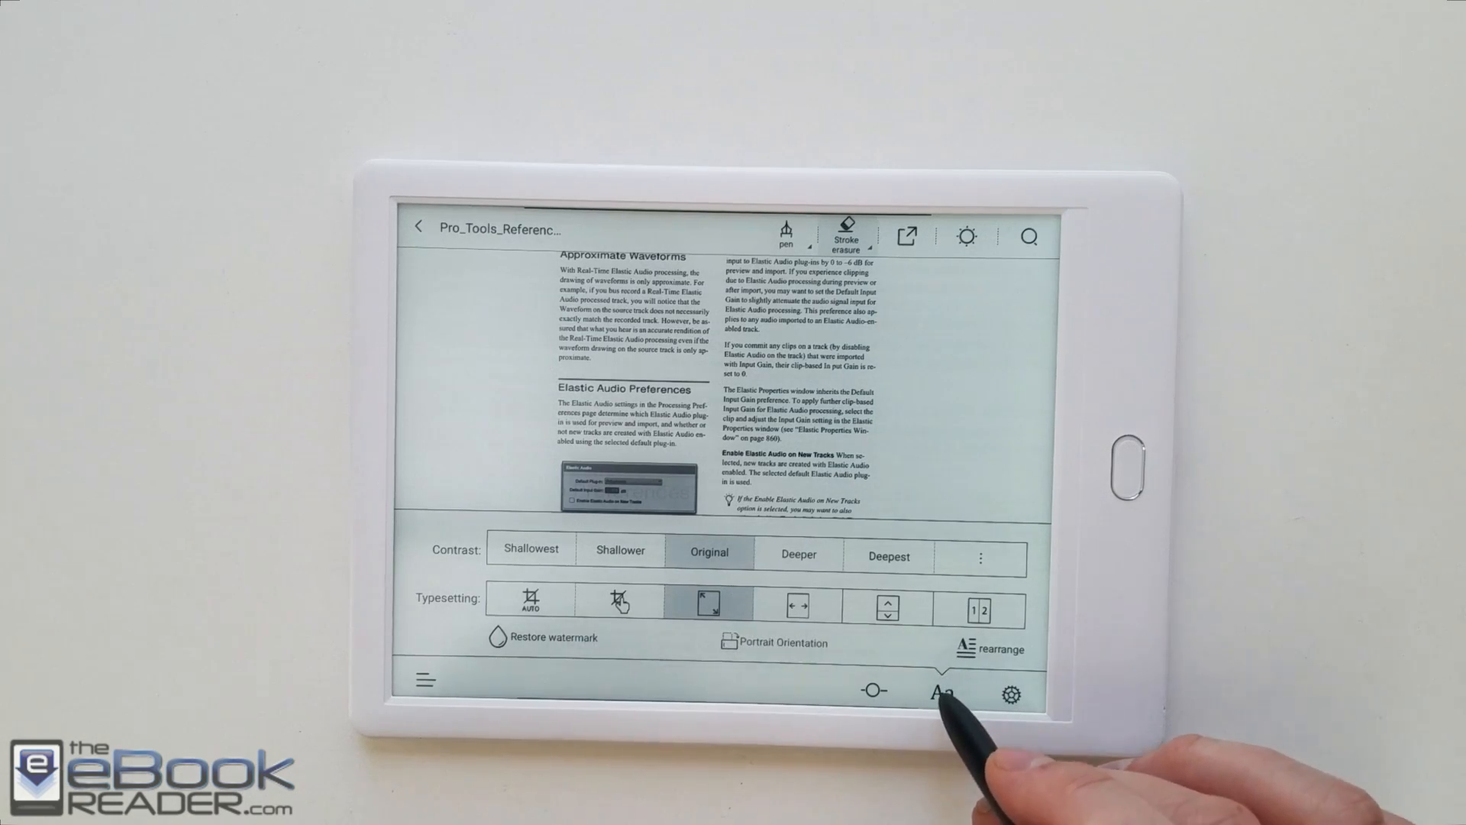
{"action": "left_click", "coordinate": [942, 694]}
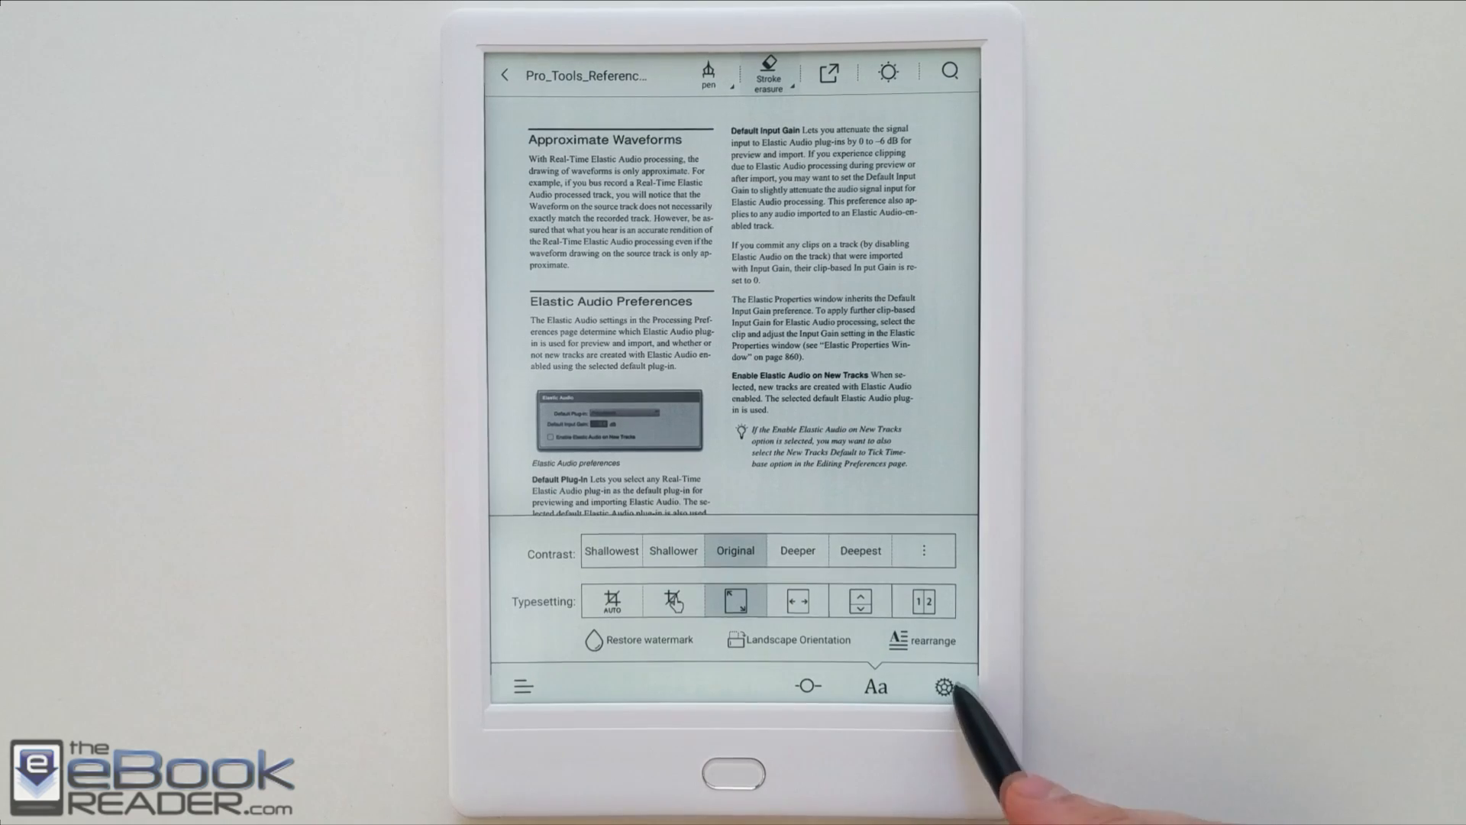
Set the Reading Settings refresh frequency to 1, then return to page 894
{"action": "left_click", "coordinate": [944, 686]}
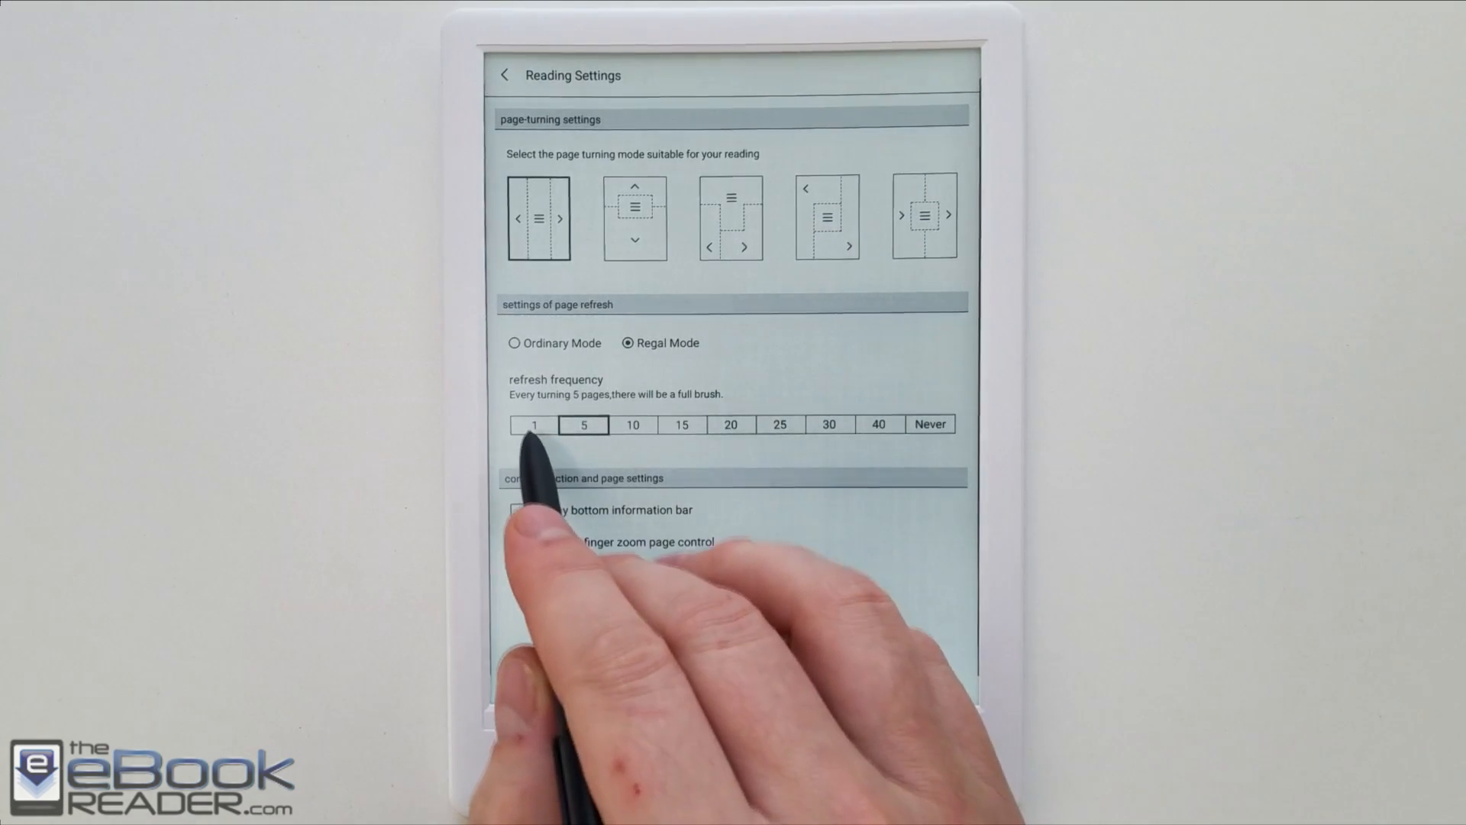
{"action": "left_click", "coordinate": [533, 424]}
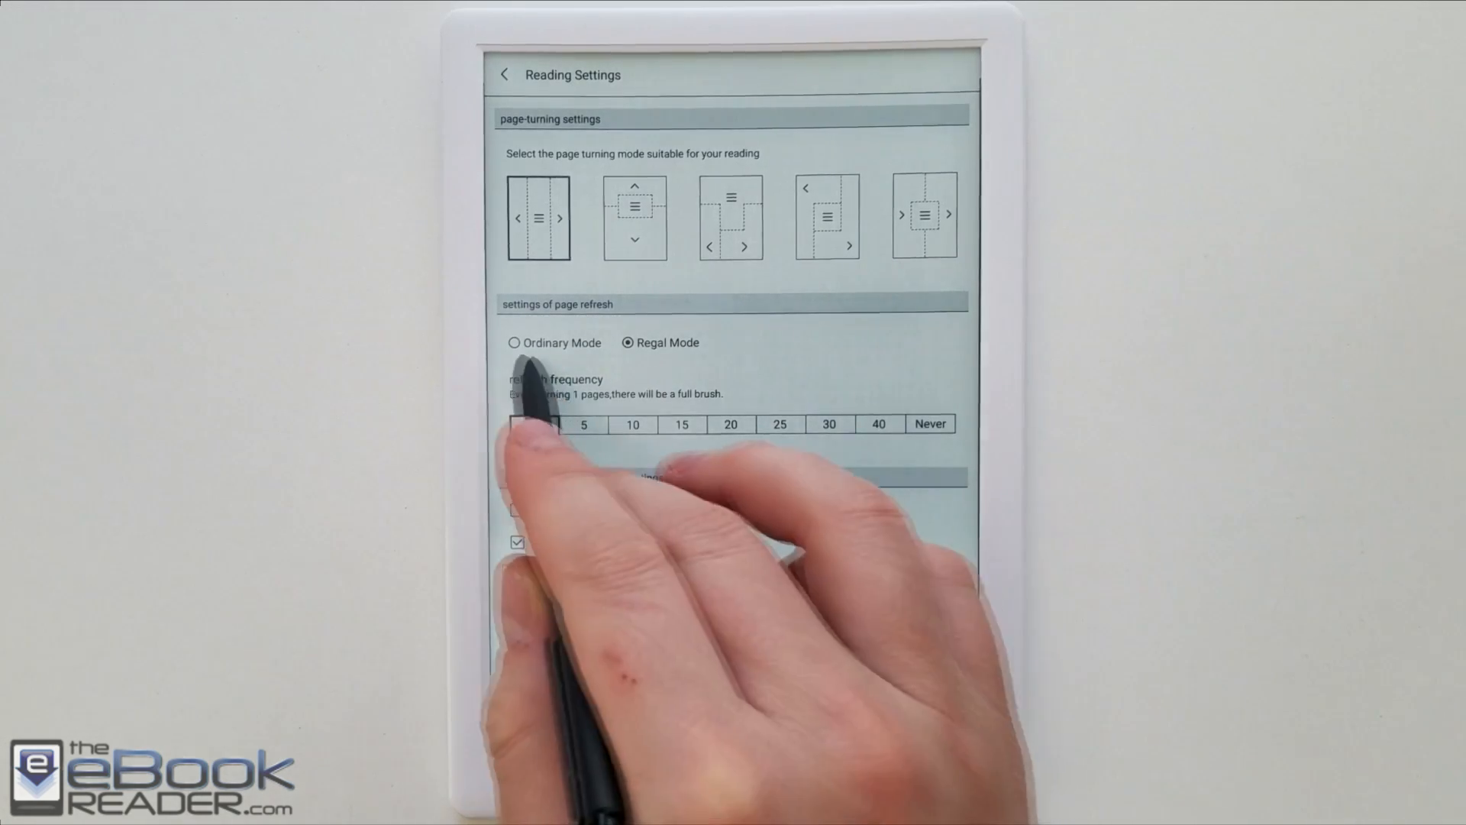
{"action": "left_click", "coordinate": [514, 342]}
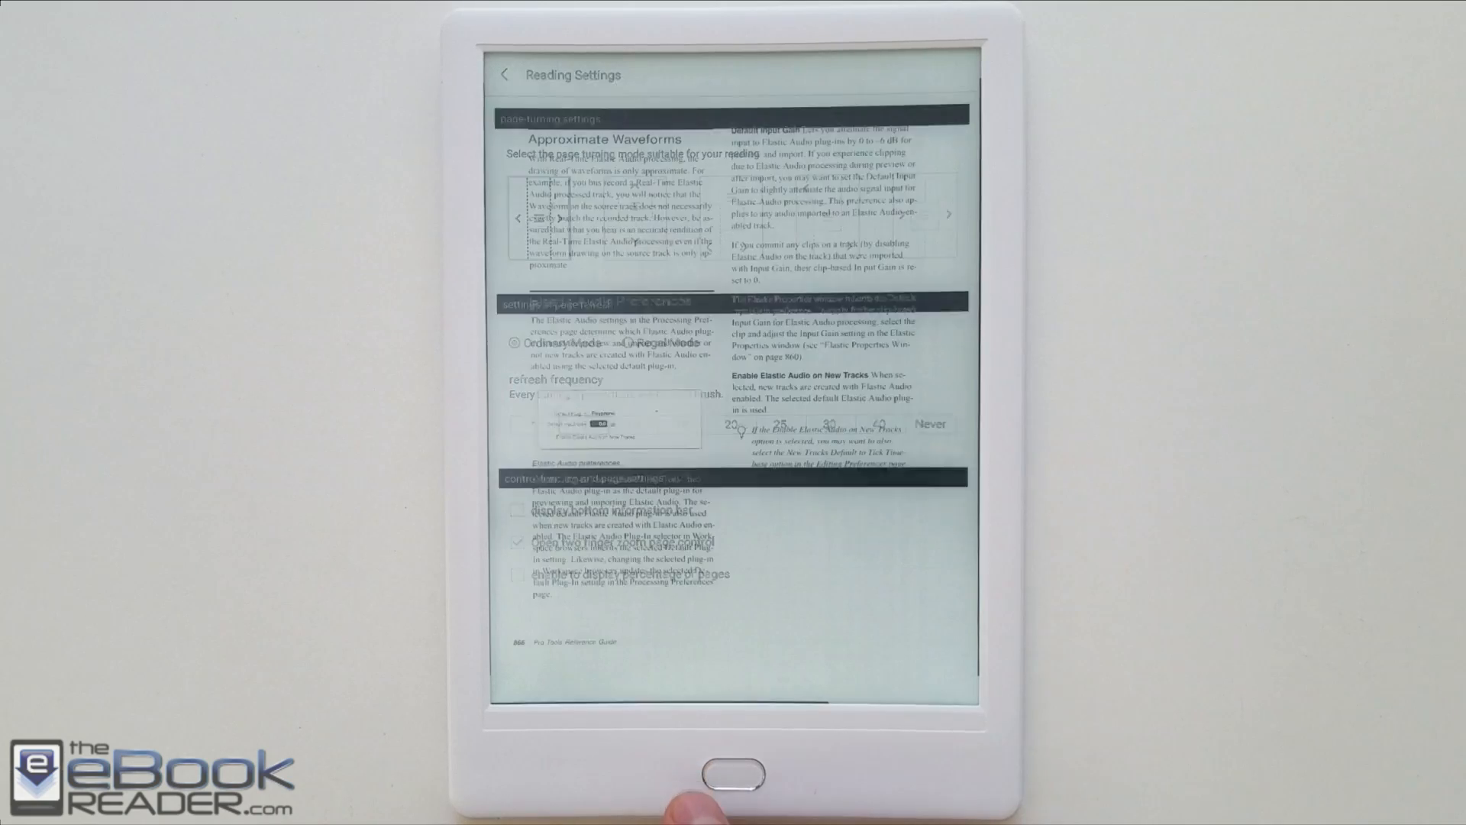
{"action": "left_click", "coordinate": [917, 663]}
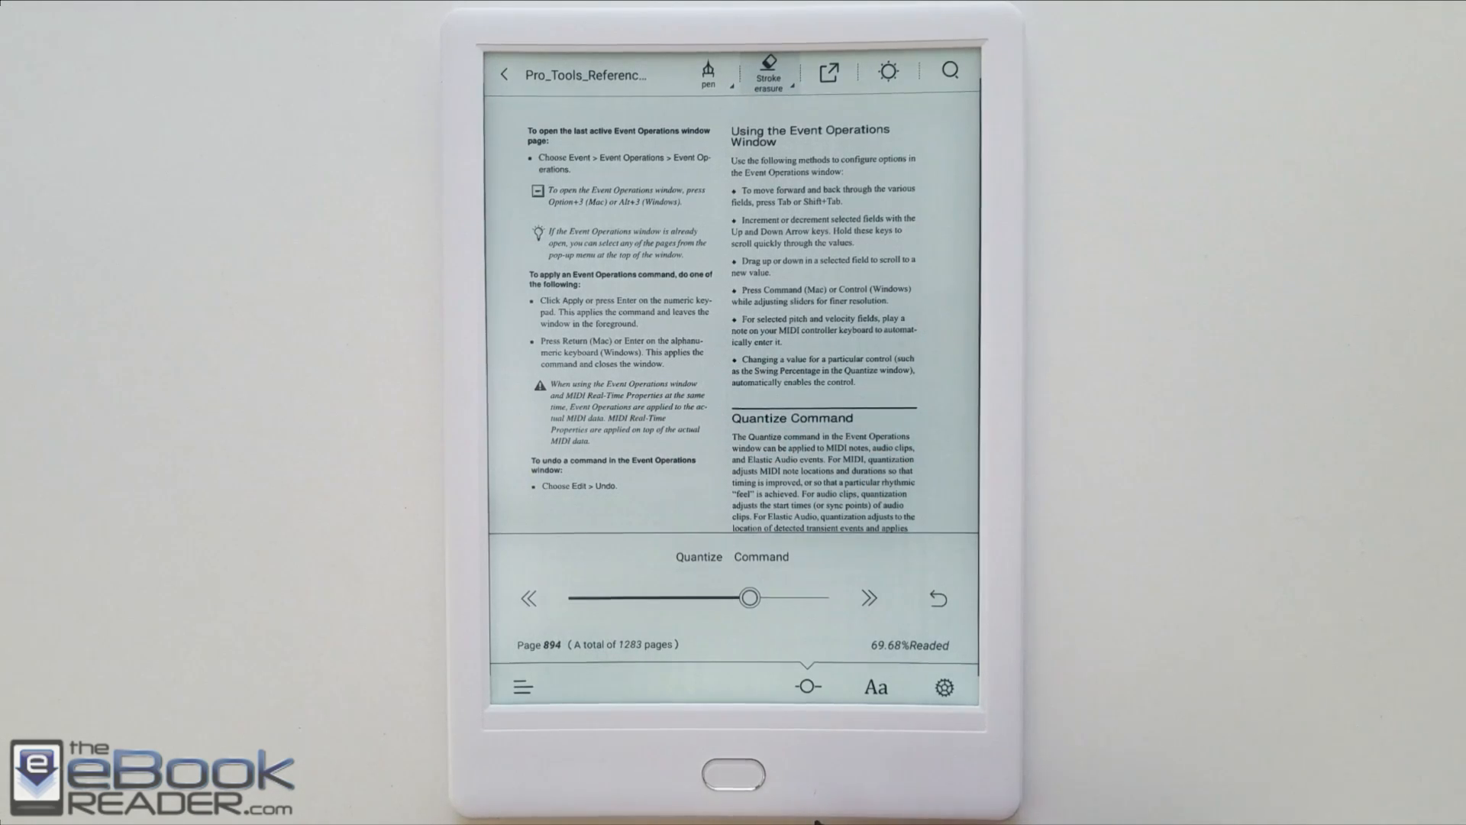
Turn pages toward the Quantizing with Swing page
{"action": "left_click", "coordinate": [867, 597]}
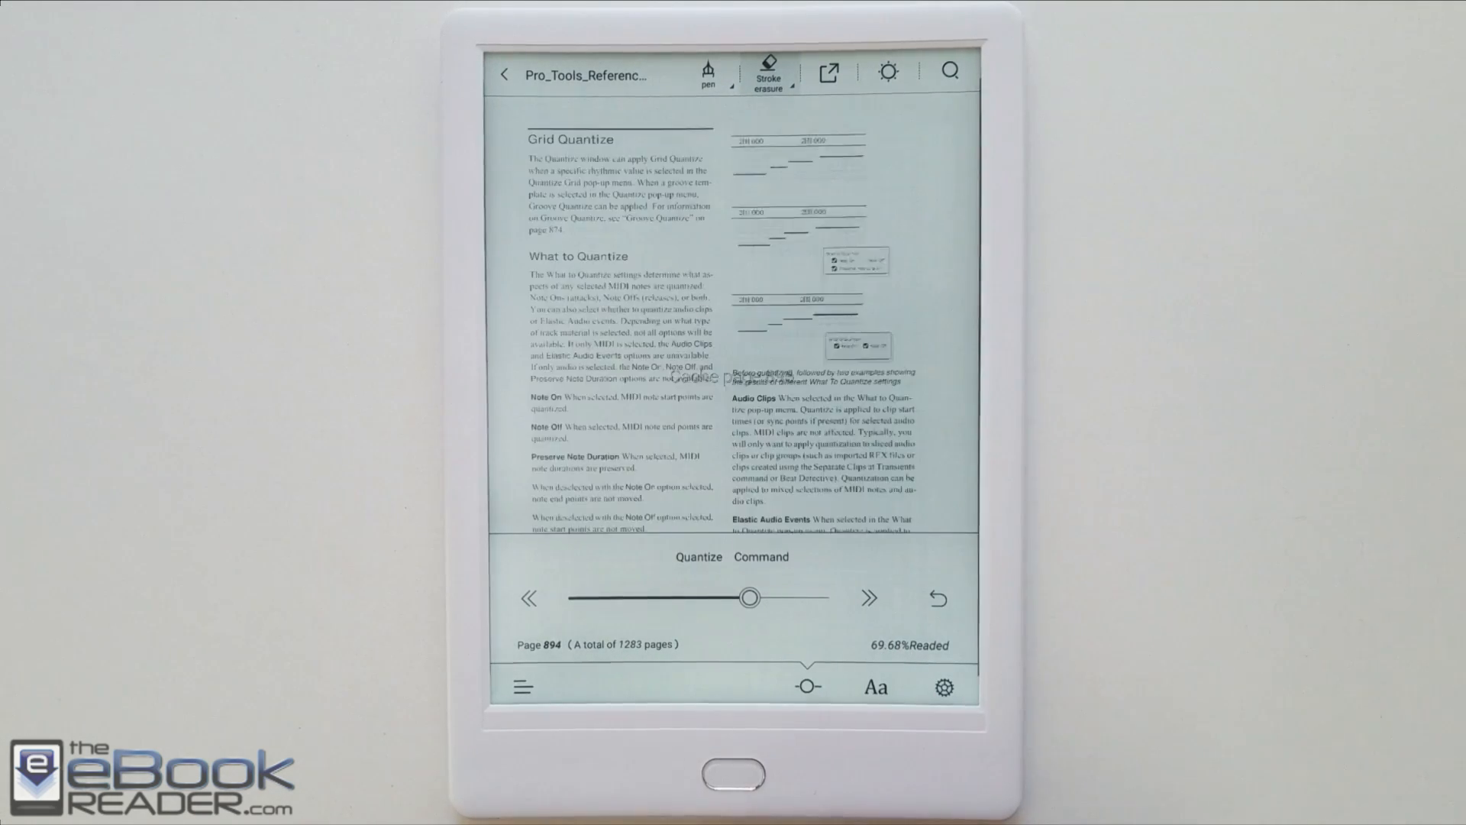
{"action": "left_click", "coordinate": [866, 597]}
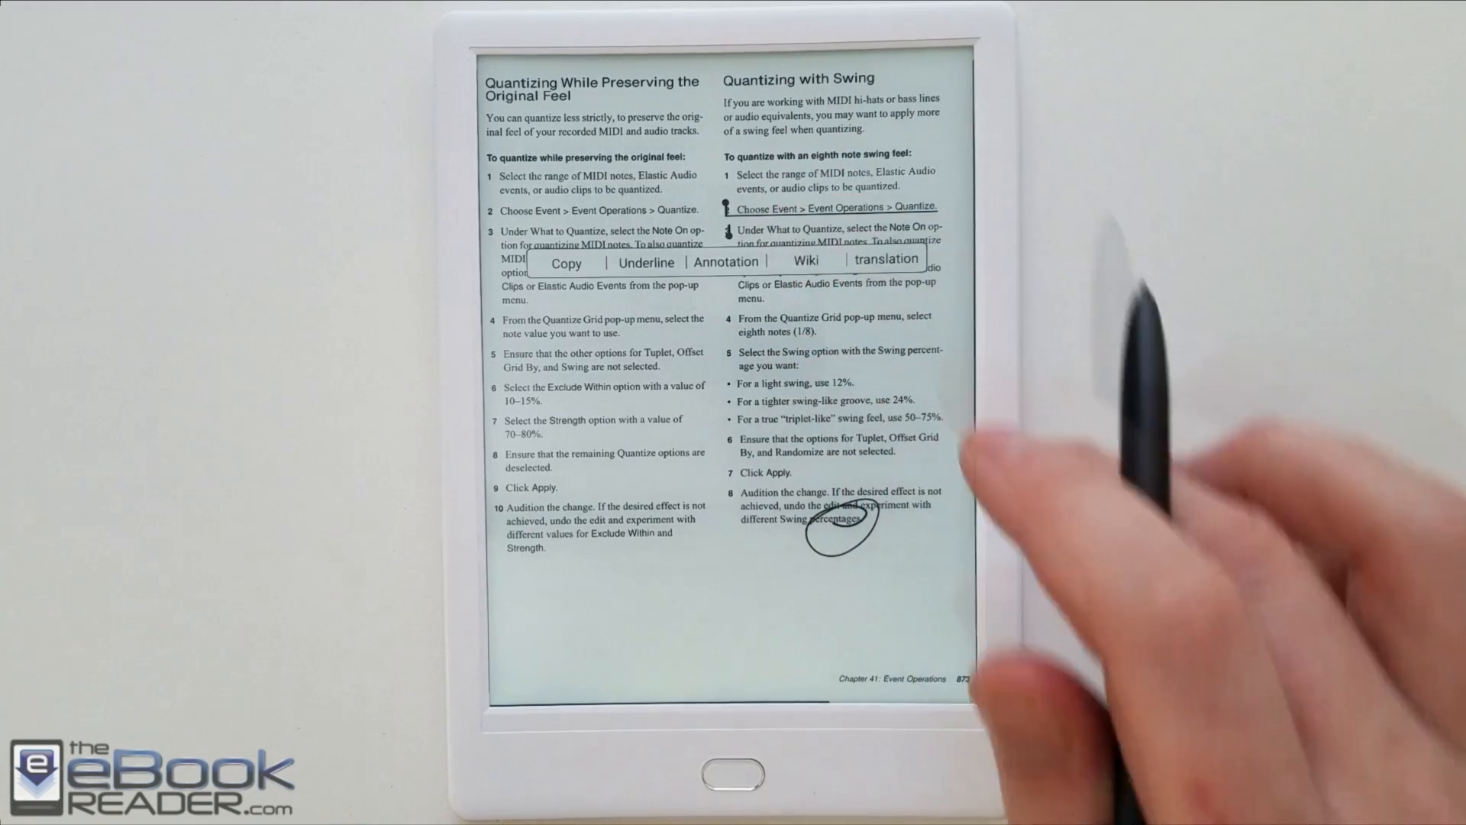
Look up the selected step text with Wiki
{"action": "left_click", "coordinate": [804, 261]}
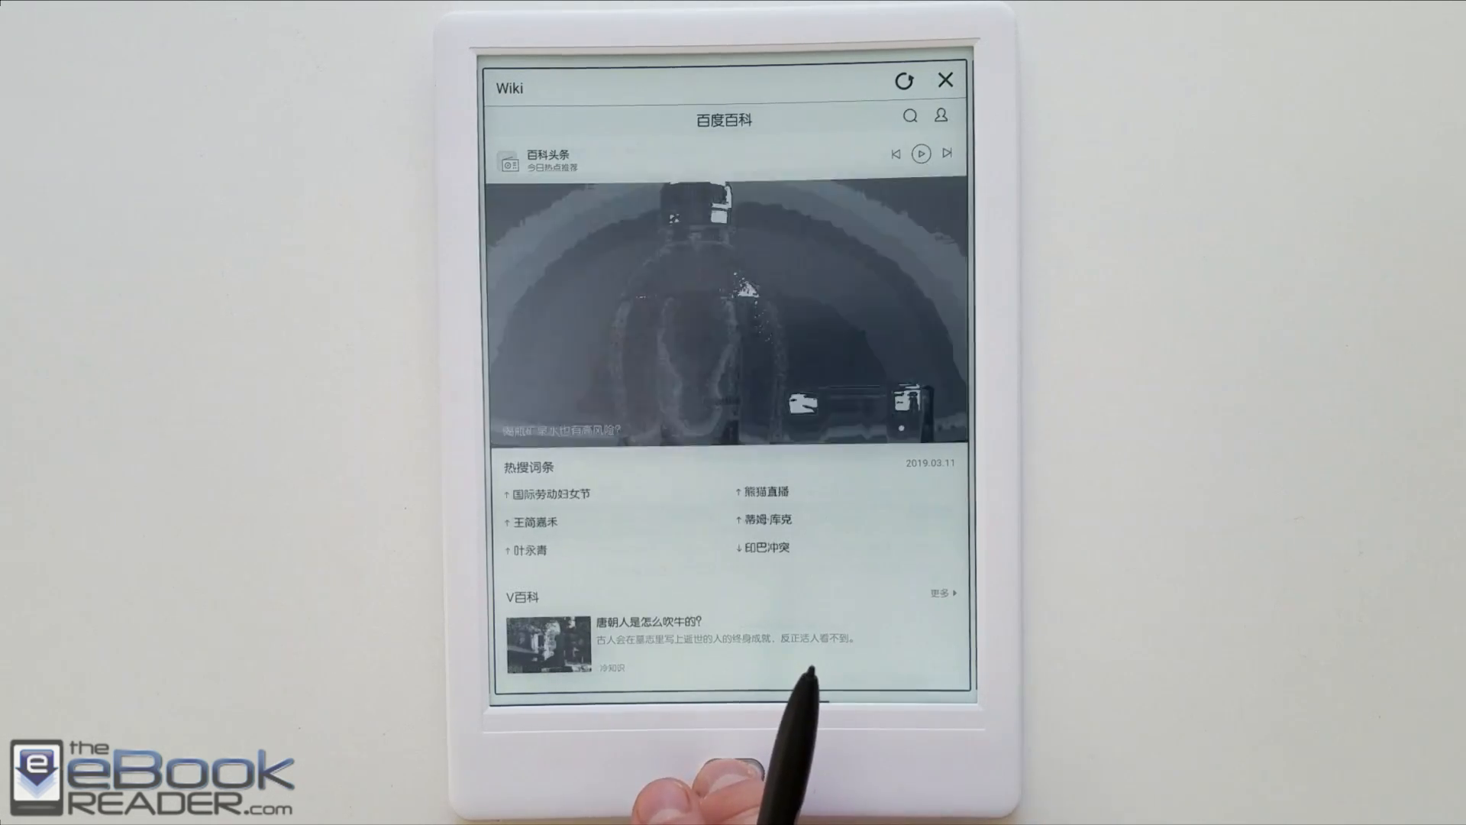
Open Teach_Yourself_Visually_HTML_and_CSS from Recently read with KOReader as the open way
{"action": "left_click", "coordinate": [945, 79]}
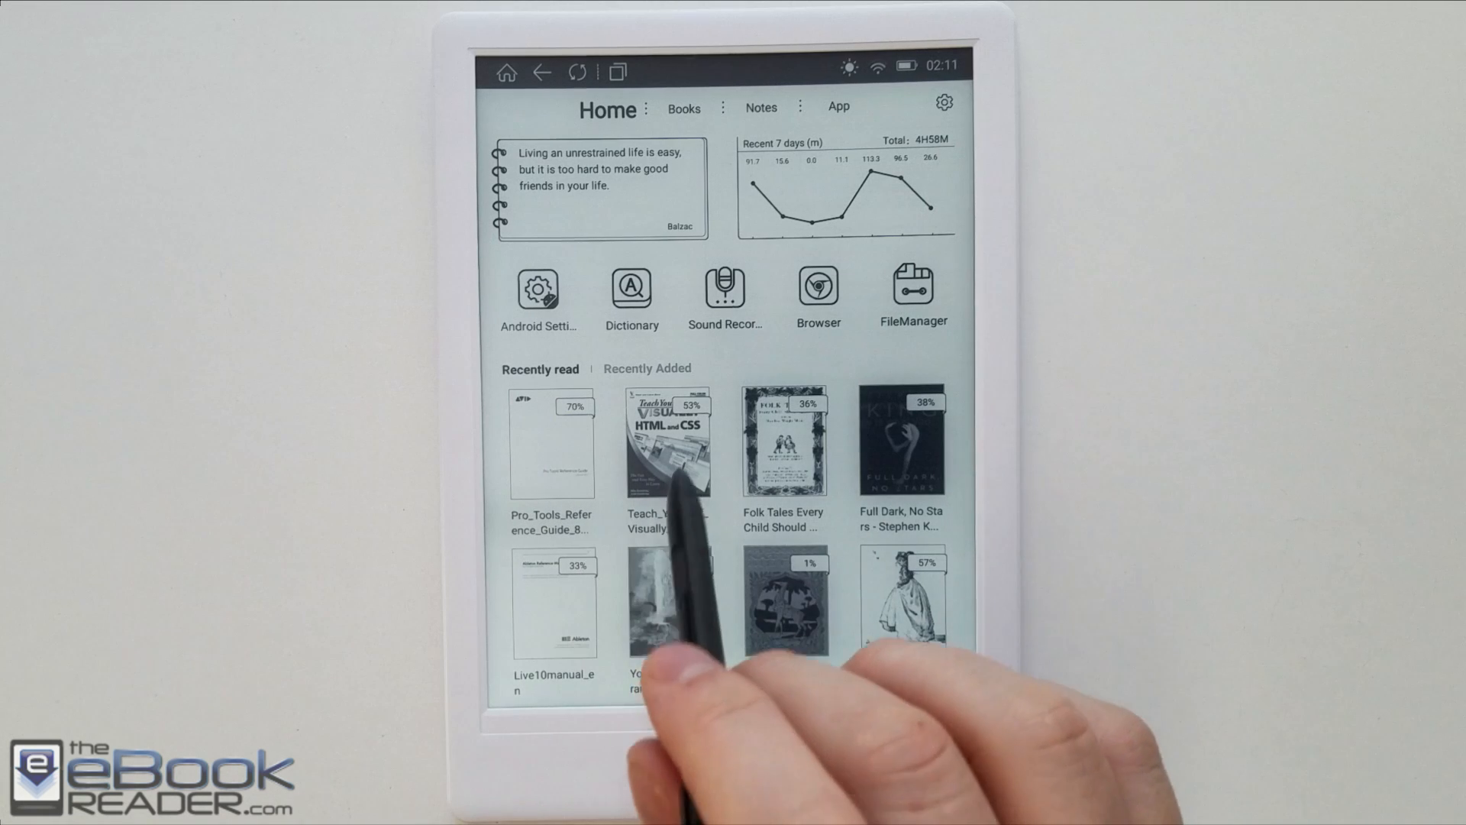
{"action": "left_click", "coordinate": [669, 442]}
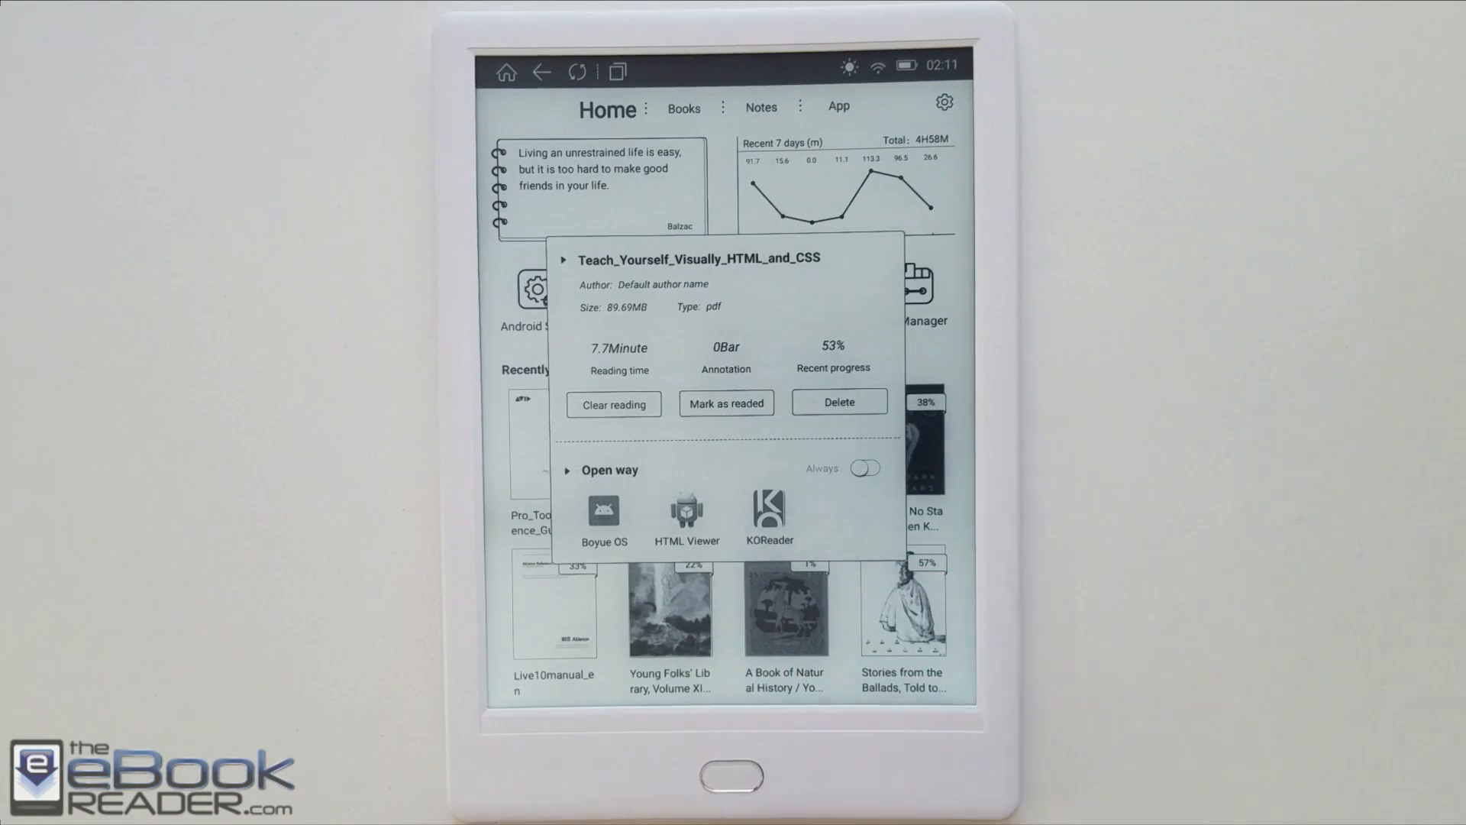
{"action": "left_click", "coordinate": [769, 514]}
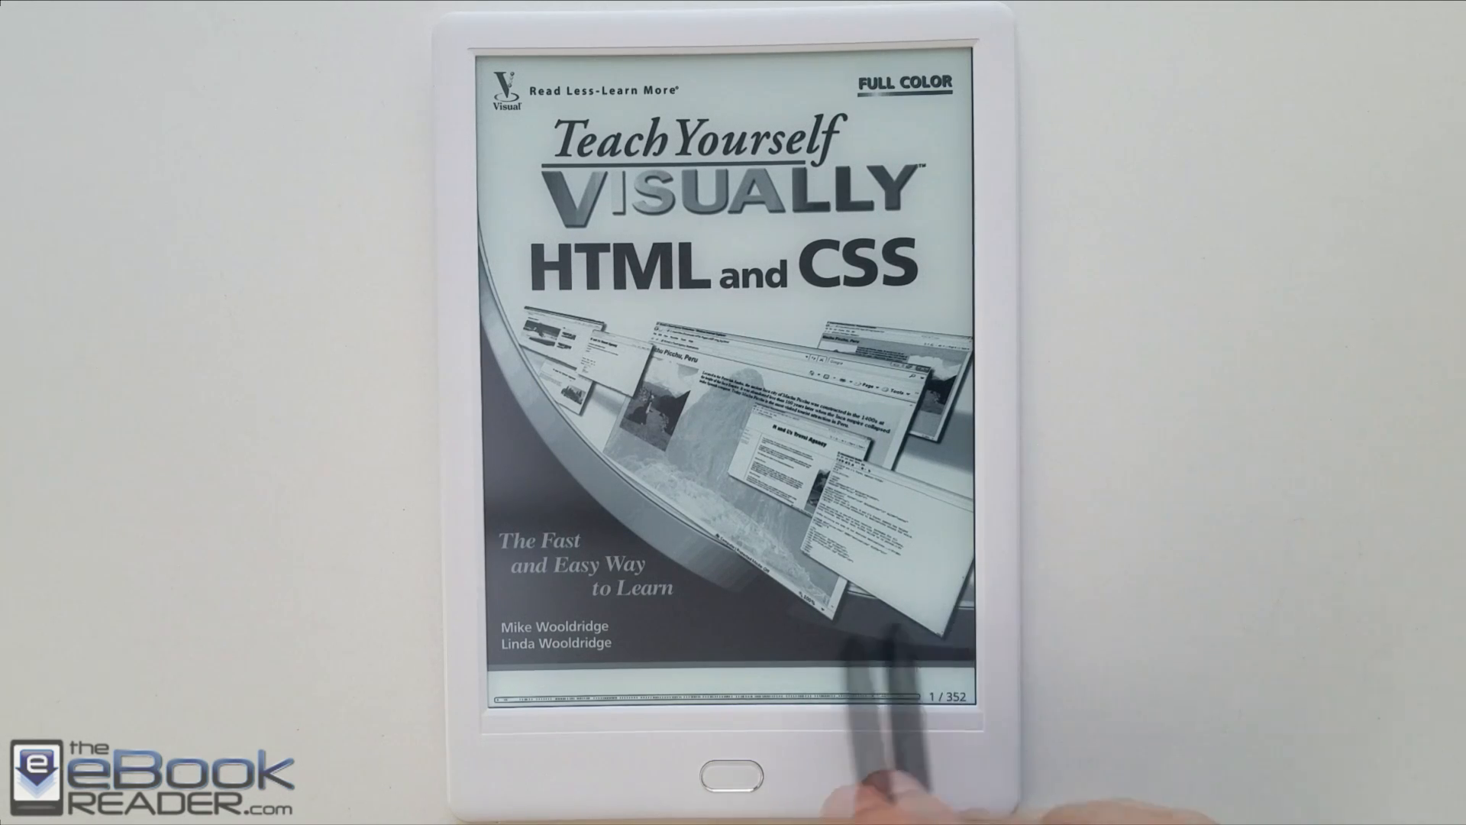
Turn past the cover to page 165 and swipe across it, drawing a line
{"action": "left_click", "coordinate": [888, 636]}
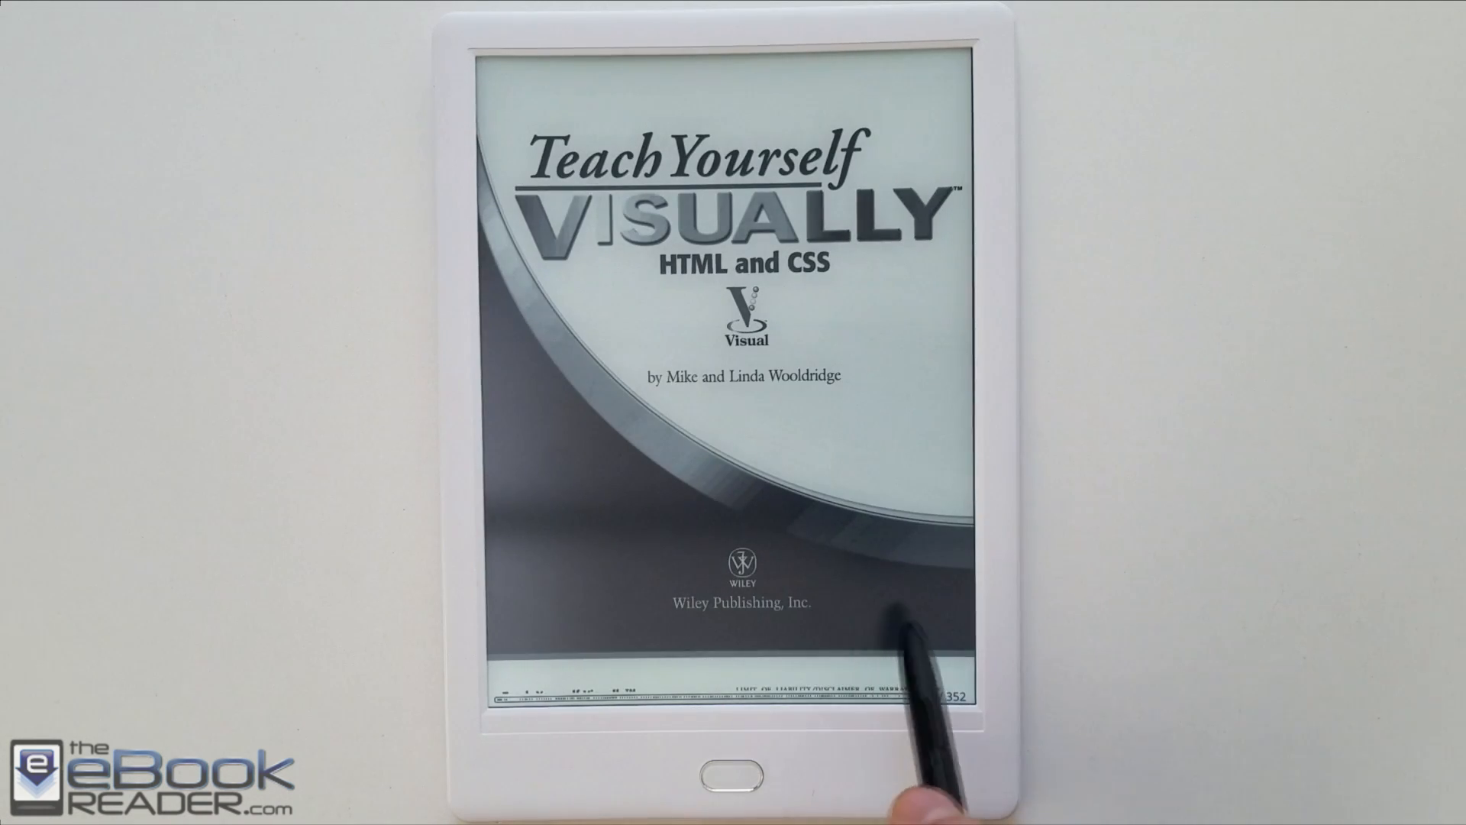
{"action": "left_click", "coordinate": [888, 608]}
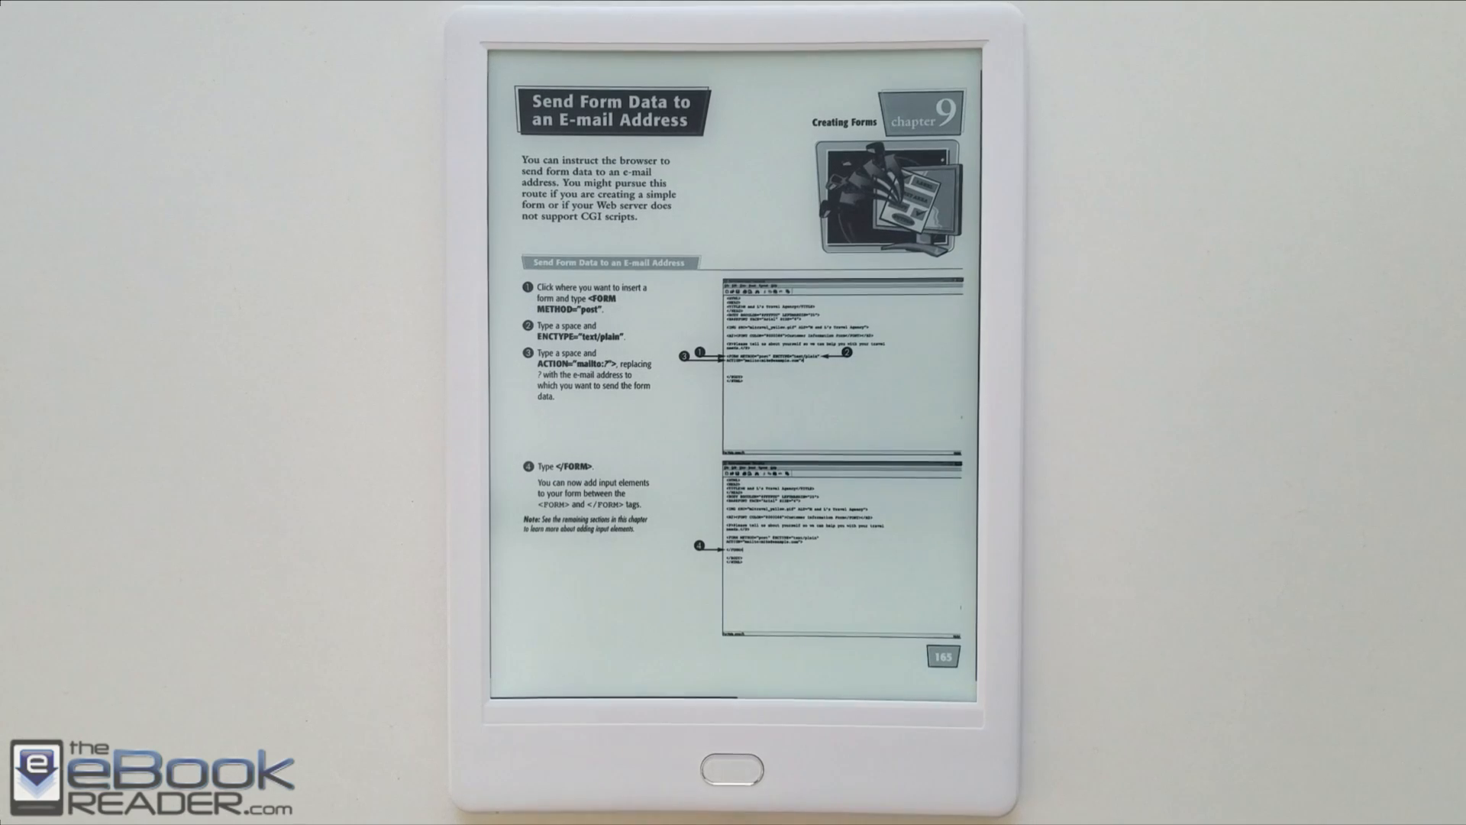
{"action": "left_click_drag", "start_coordinate": [771, 614], "coordinate": [893, 614]}
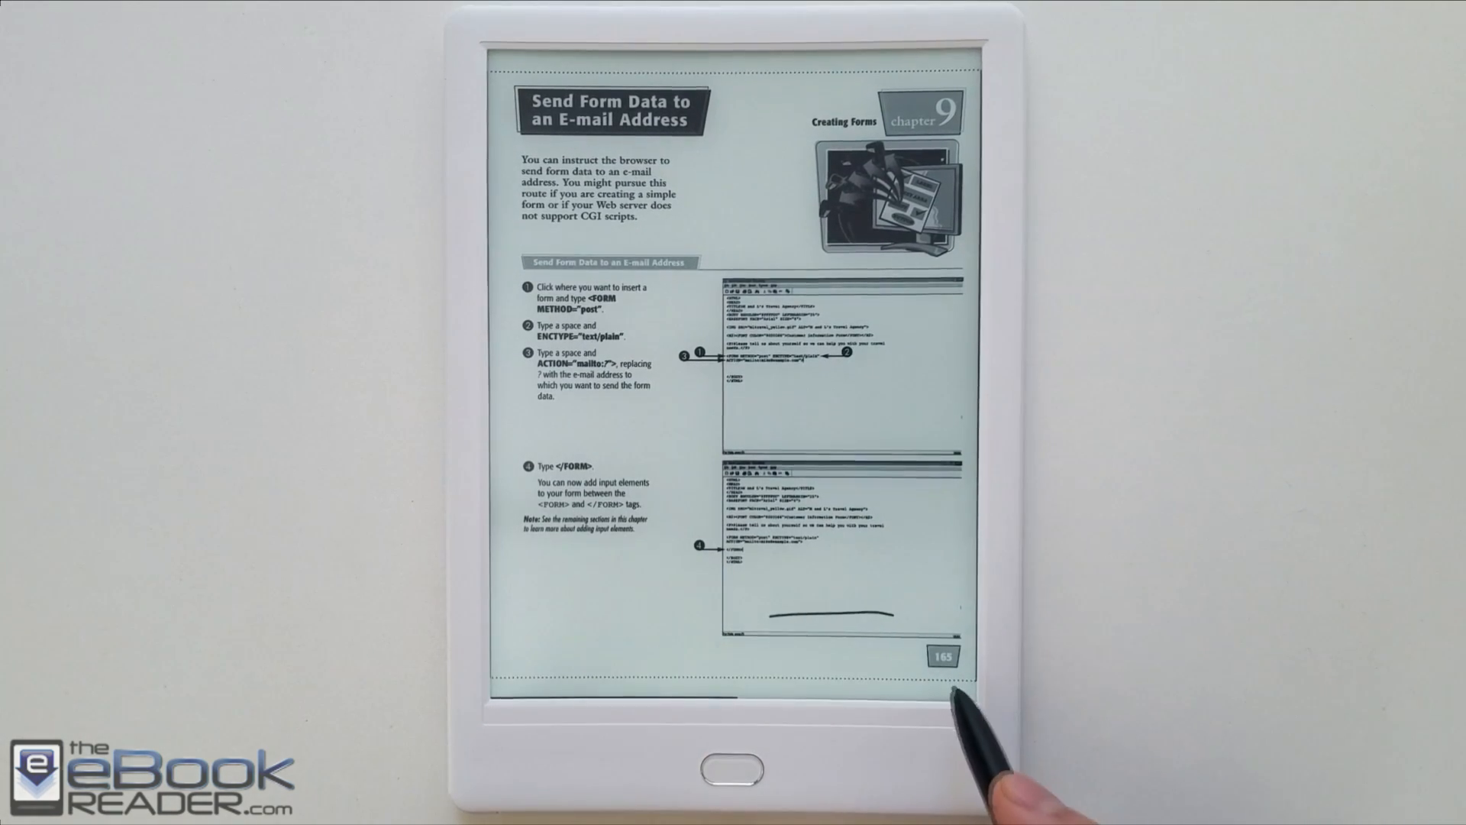